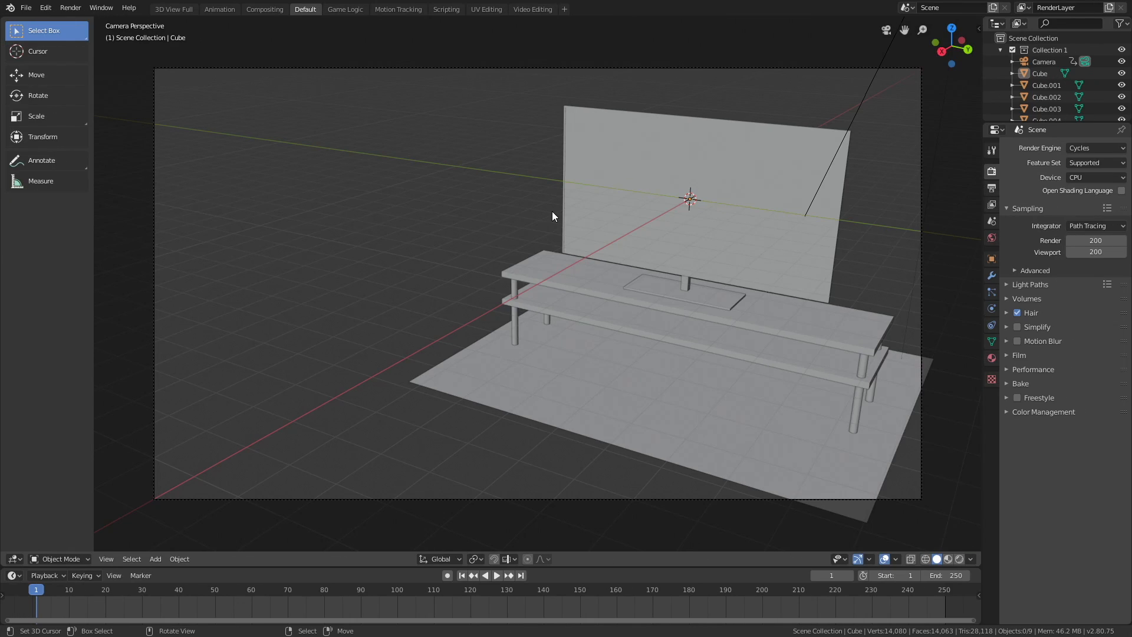
{"action": "mouse_move", "coordinate": [577, 198]}
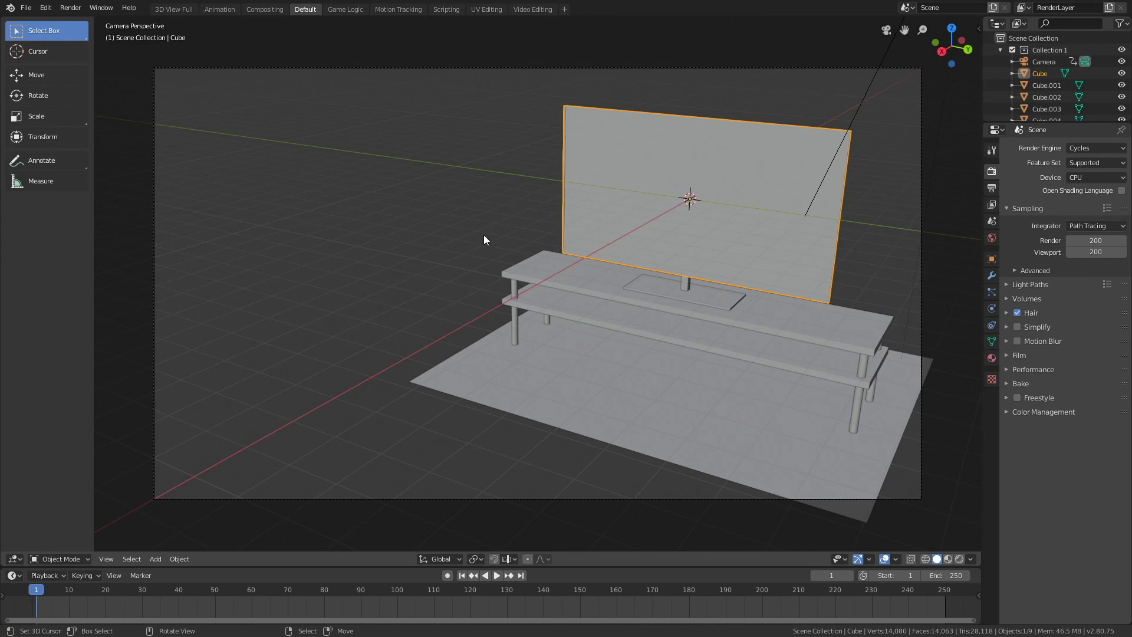
Switch the TV screen mesh into Edit Mode and unwrap its UVs.
{"action": "left_click", "coordinate": [60, 558]}
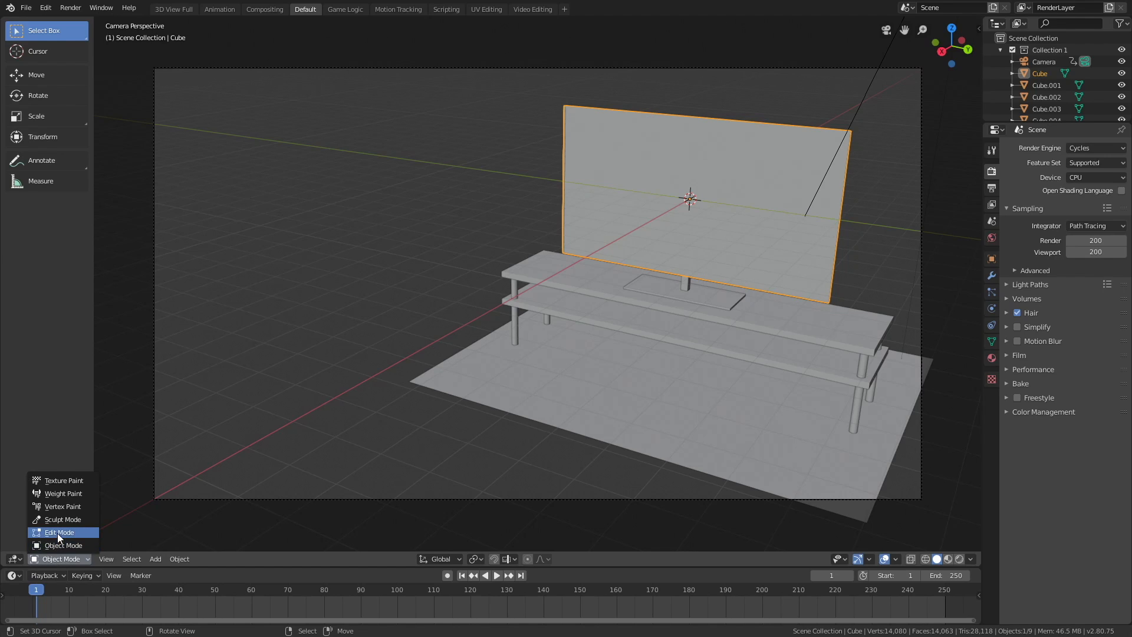
{"action": "left_click", "coordinate": [59, 532]}
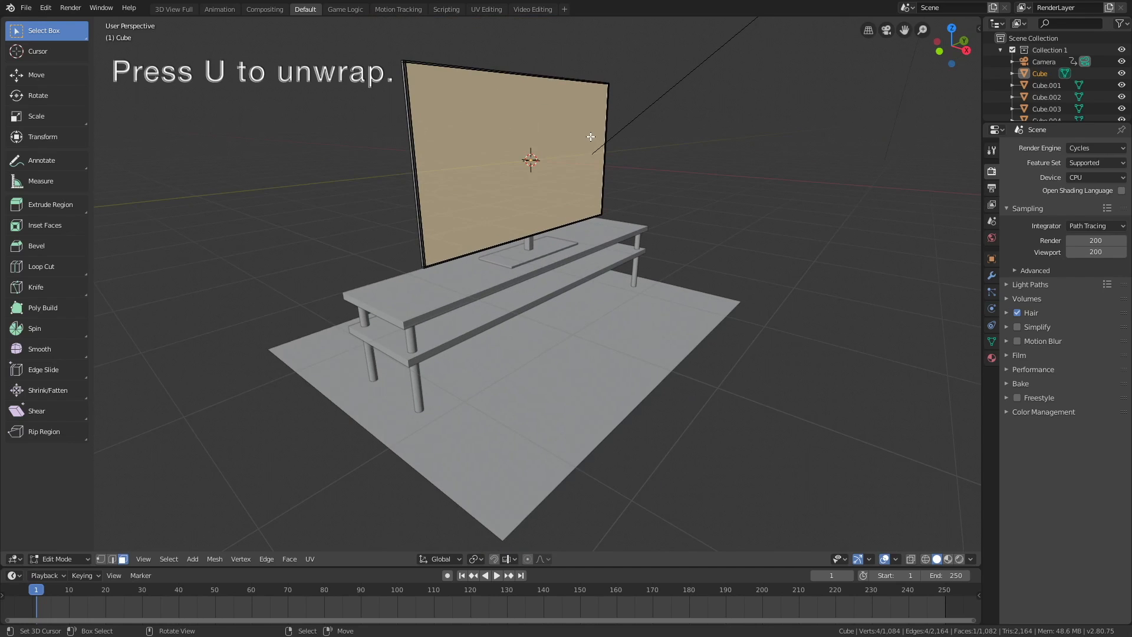
{"action": "key", "text": "u"}
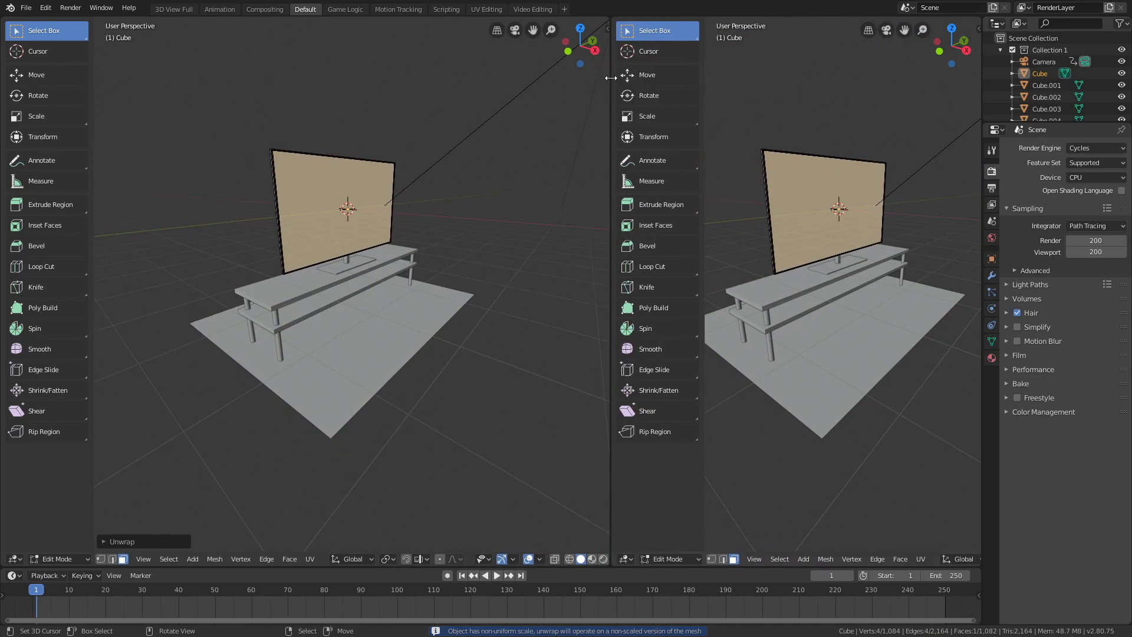
Change the right-hand area's editor type to UV Editor.
{"action": "left_click", "coordinate": [625, 558]}
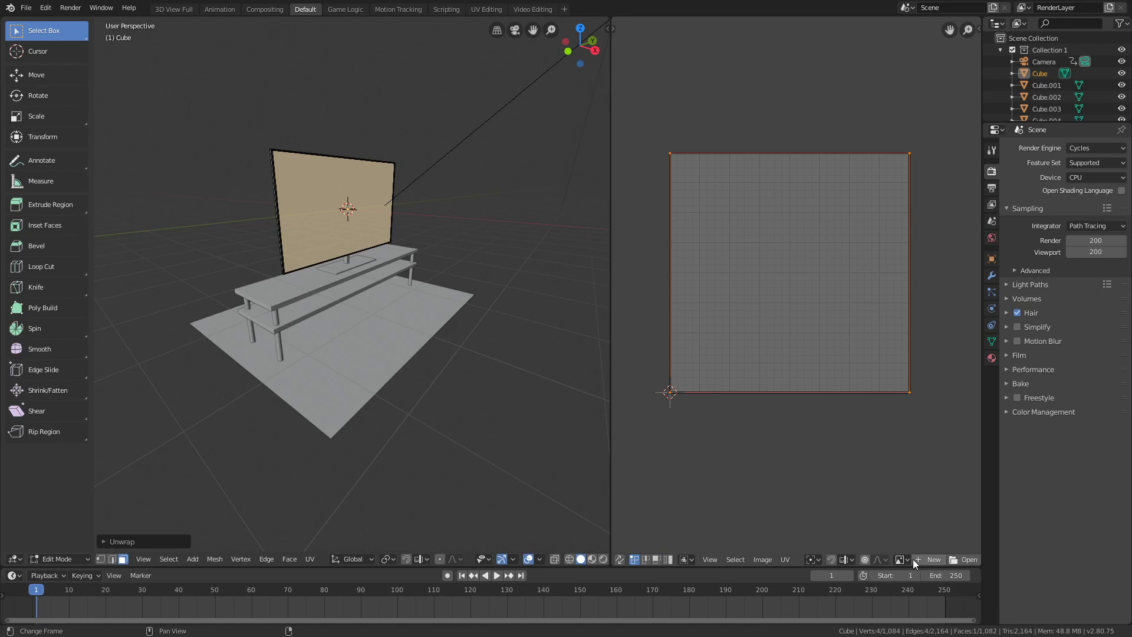
Open the CGI animated short video from Downloads in the UV editor.
{"action": "left_click", "coordinate": [968, 559]}
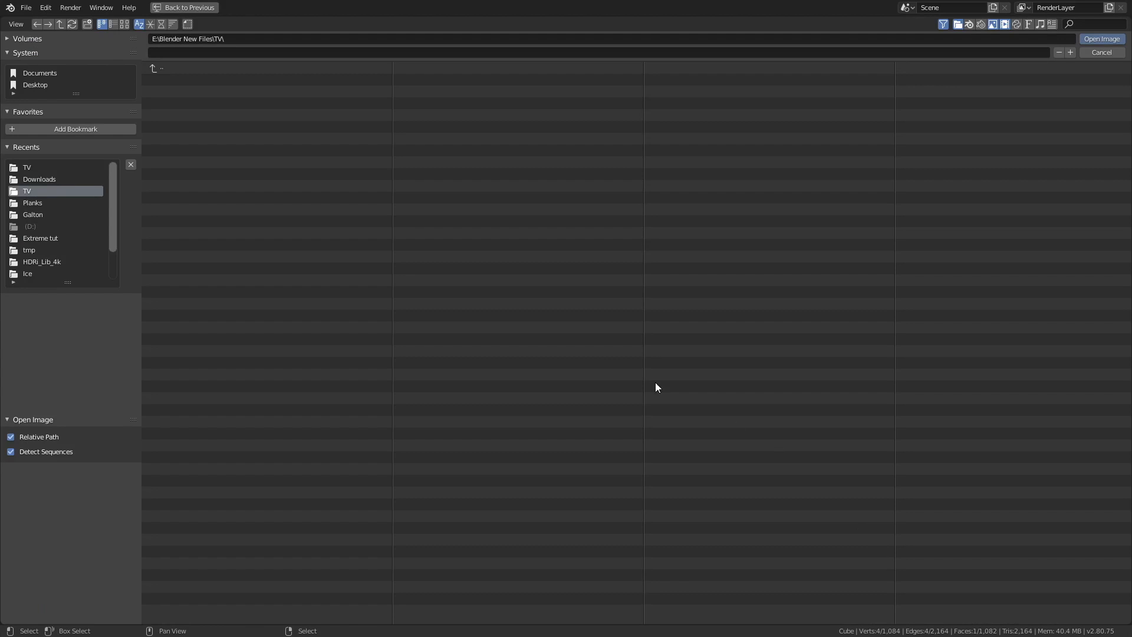
{"action": "left_click", "coordinate": [39, 178]}
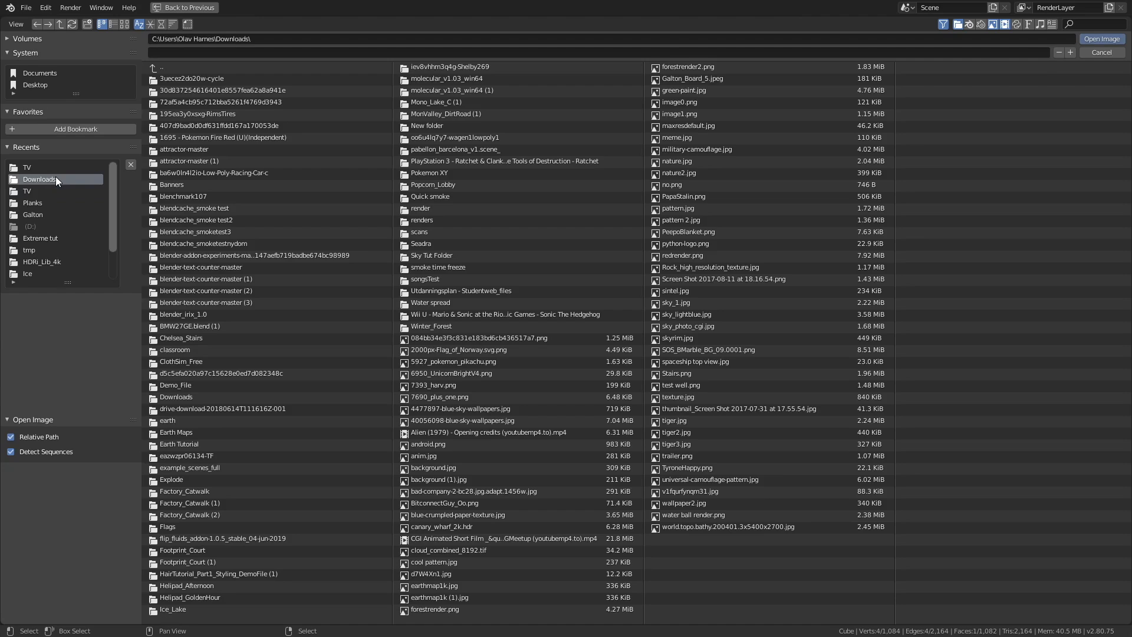
{"action": "left_click", "coordinate": [502, 537]}
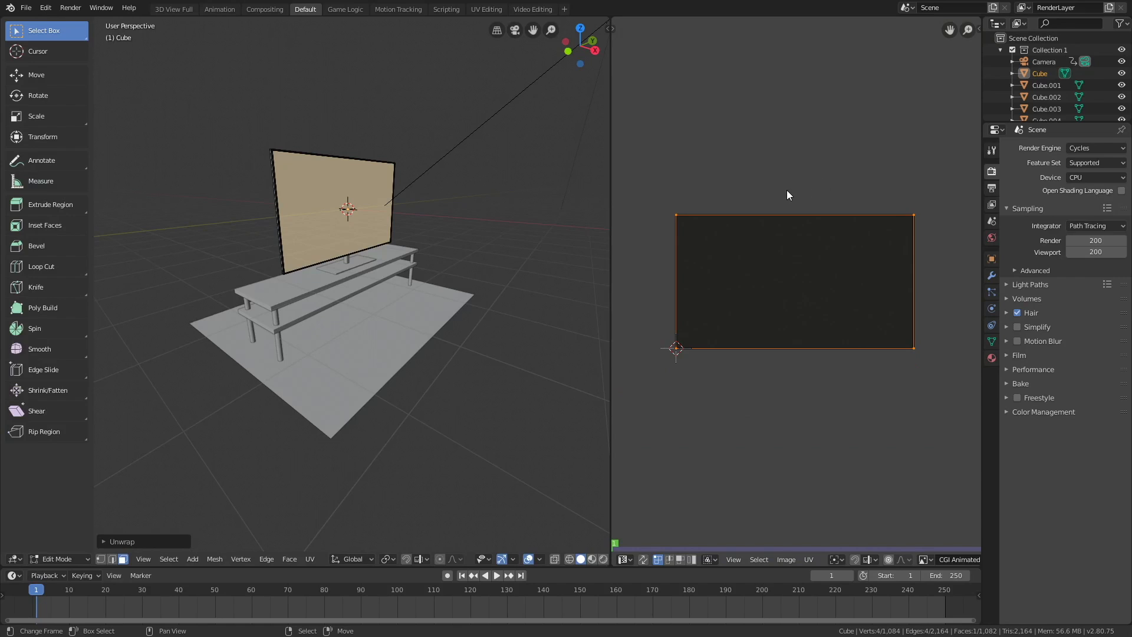
{"action": "mouse_move", "coordinate": [826, 210]}
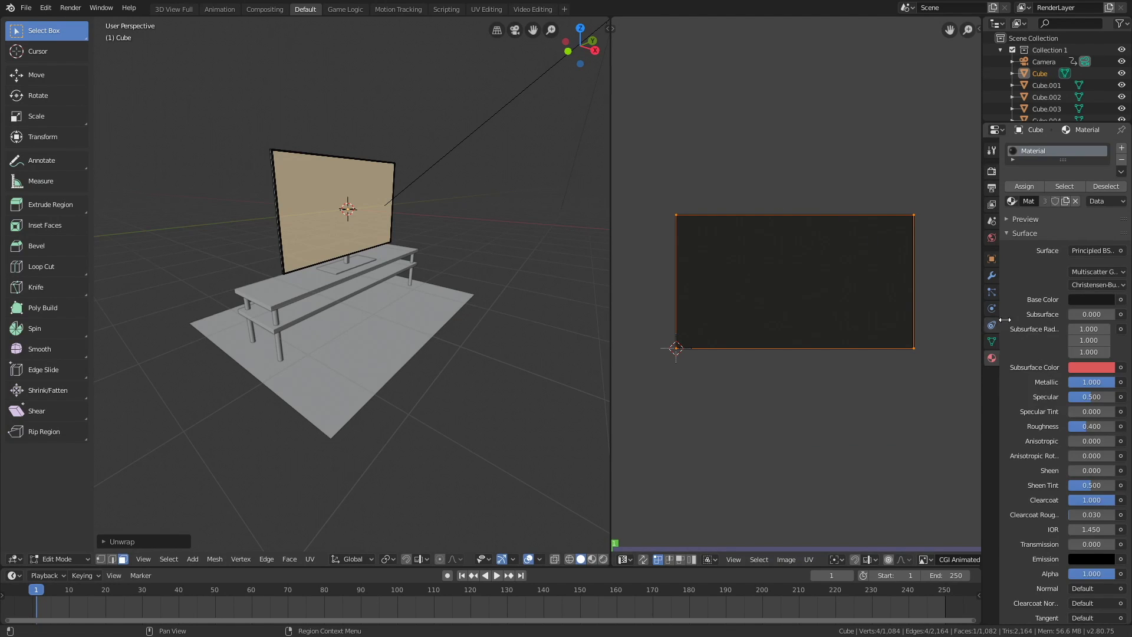
Add a second material slot holding new Material.002 with an Emission surface.
{"action": "left_click", "coordinate": [1121, 160]}
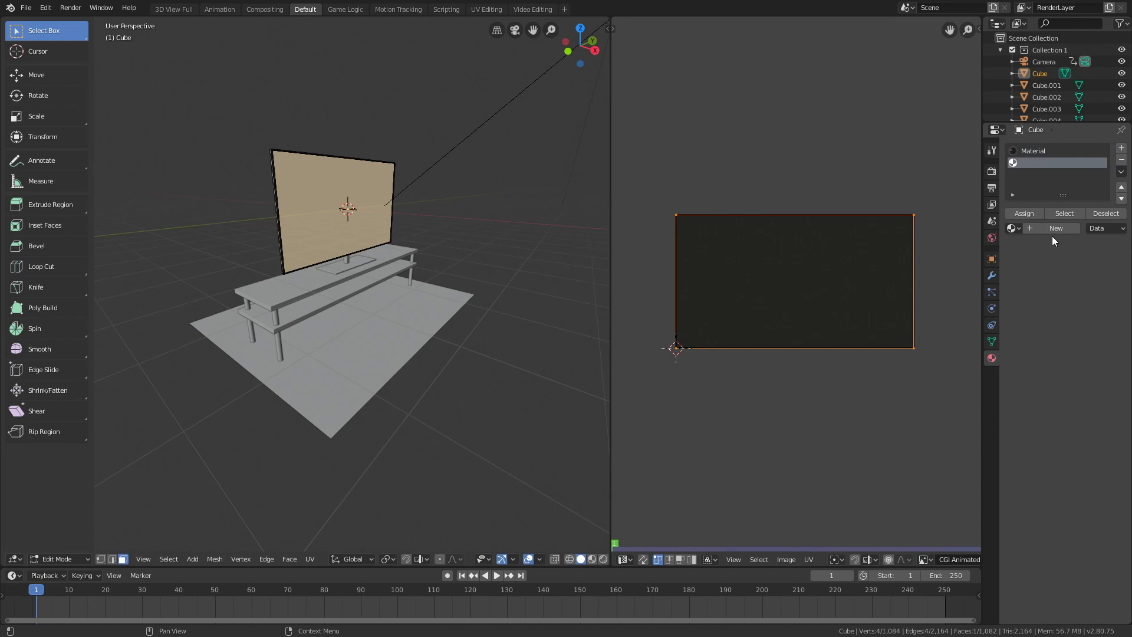
{"action": "left_click", "coordinate": [1055, 228]}
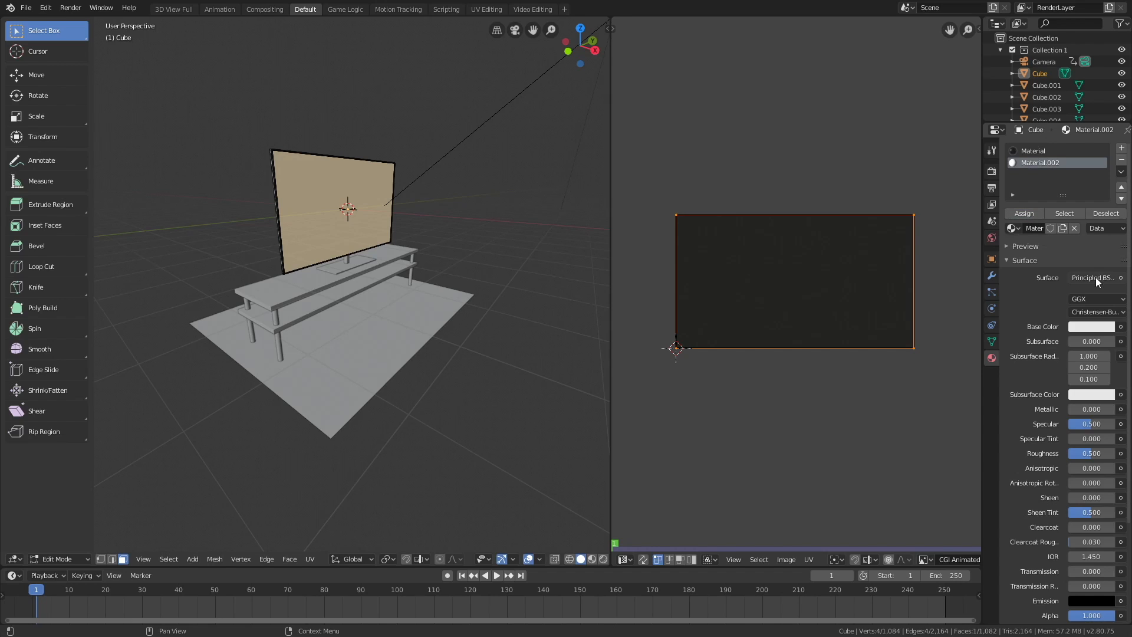
{"action": "left_click", "coordinate": [1093, 277]}
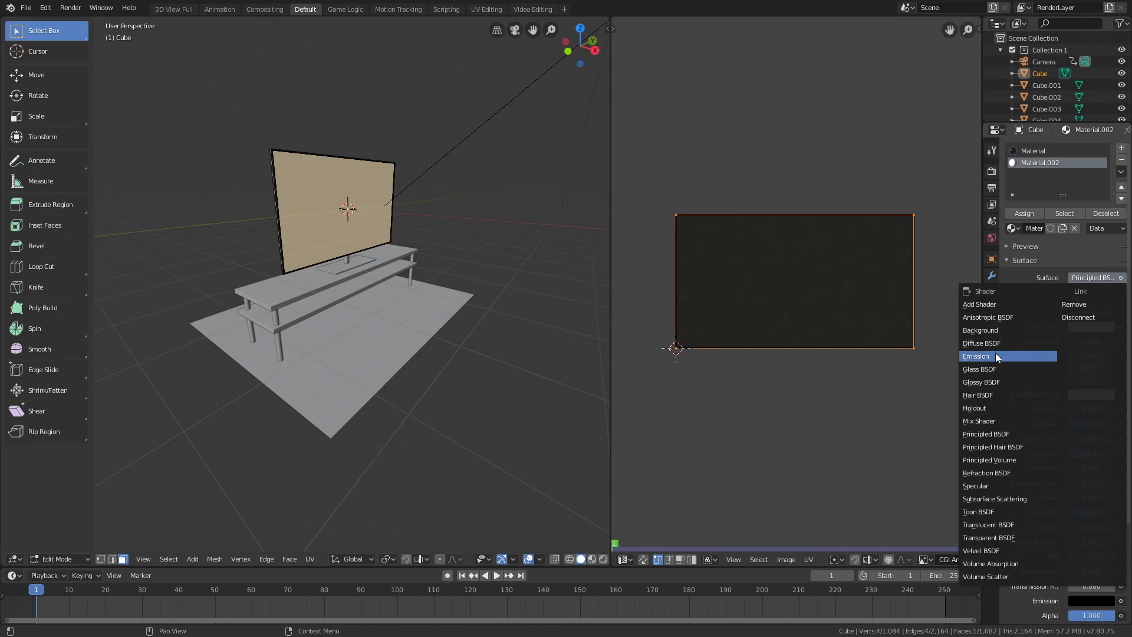
{"action": "left_click", "coordinate": [976, 356]}
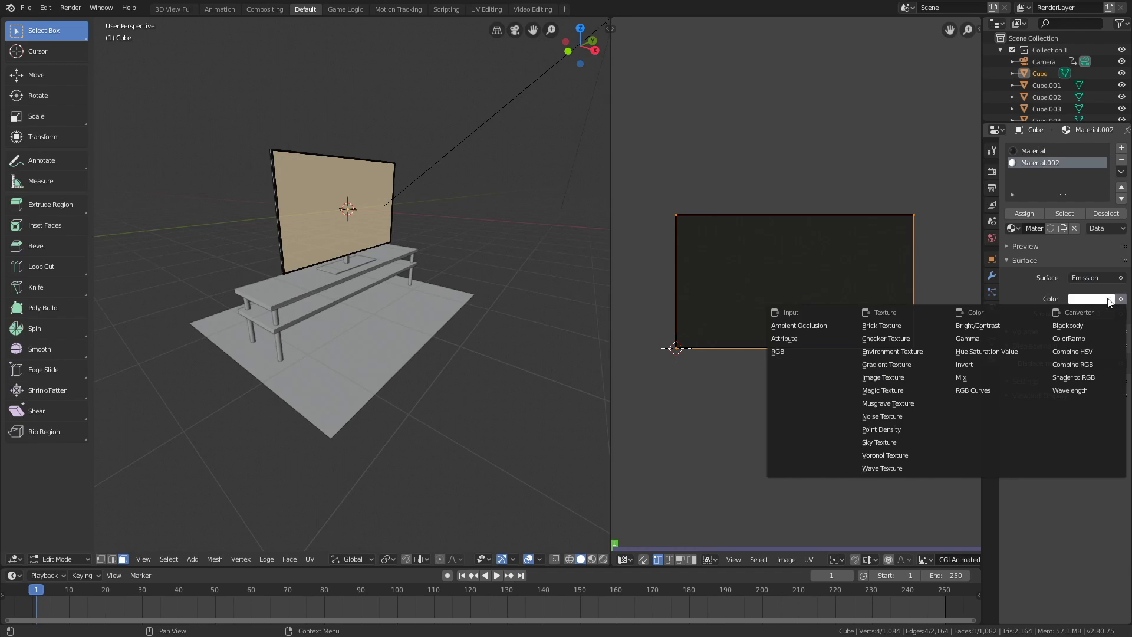
Drive the emission colour with the animated video image texture, 250 frames, auto refresh on.
{"action": "left_click", "coordinate": [882, 376]}
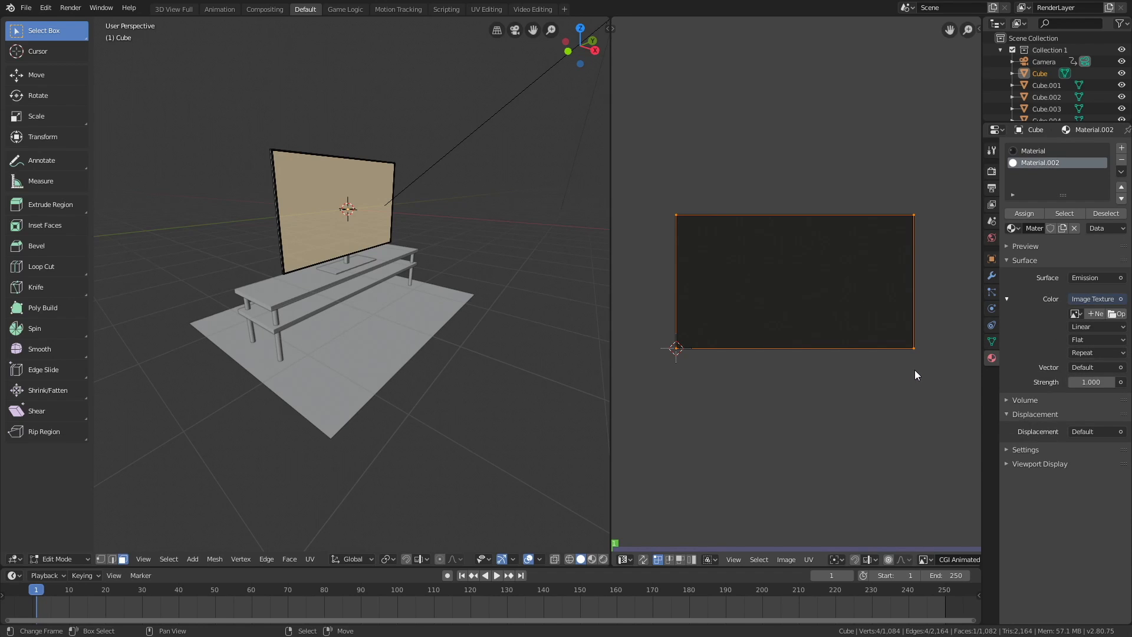
{"action": "left_click", "coordinate": [1075, 313]}
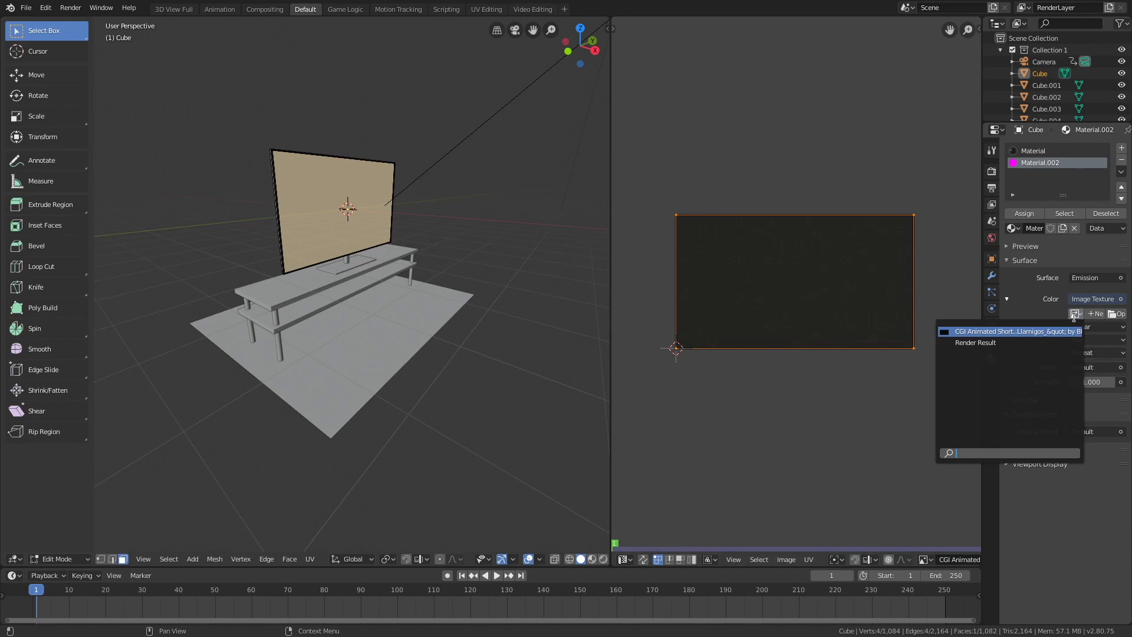
{"action": "left_click", "coordinate": [1009, 330]}
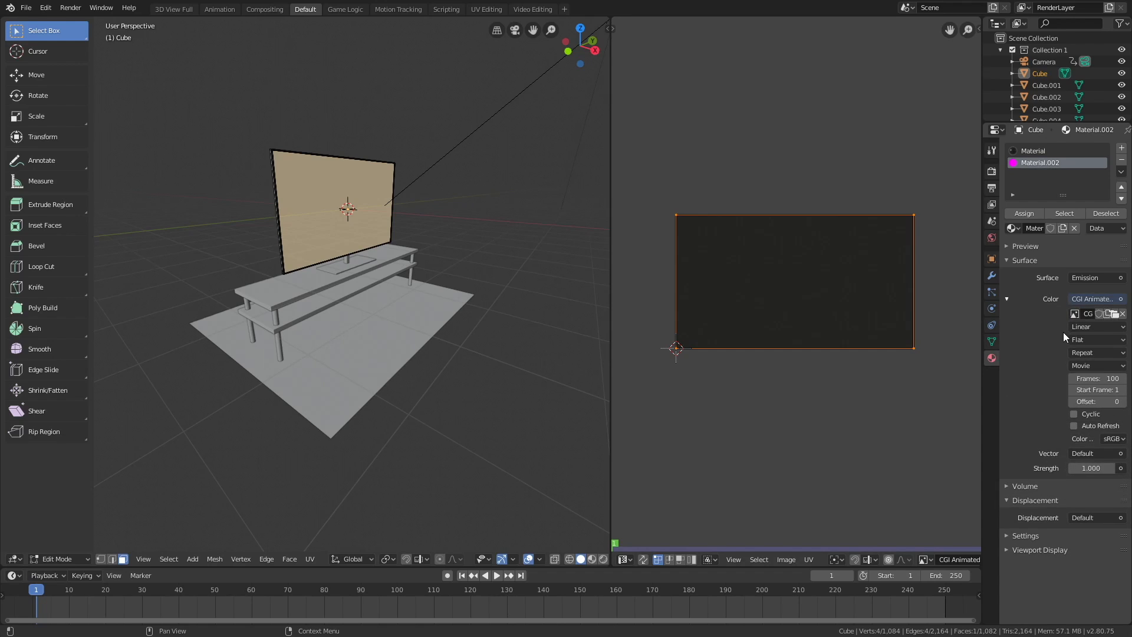
{"action": "left_click", "coordinate": [1096, 379]}
{"action": "type", "text": "25"}
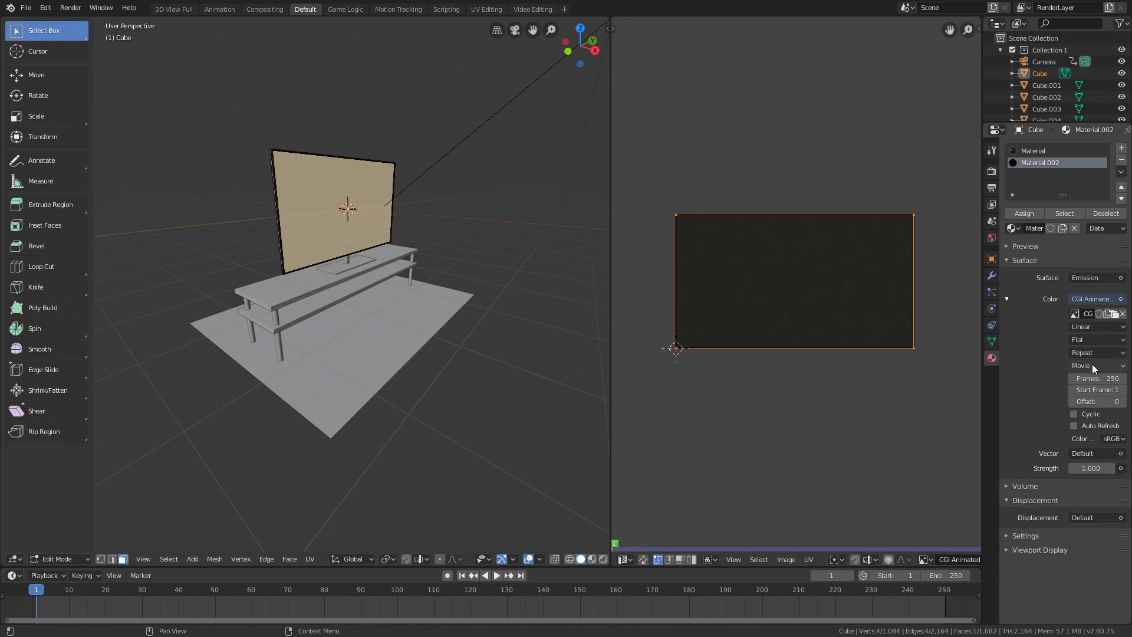
{"action": "left_click", "coordinate": [1073, 425]}
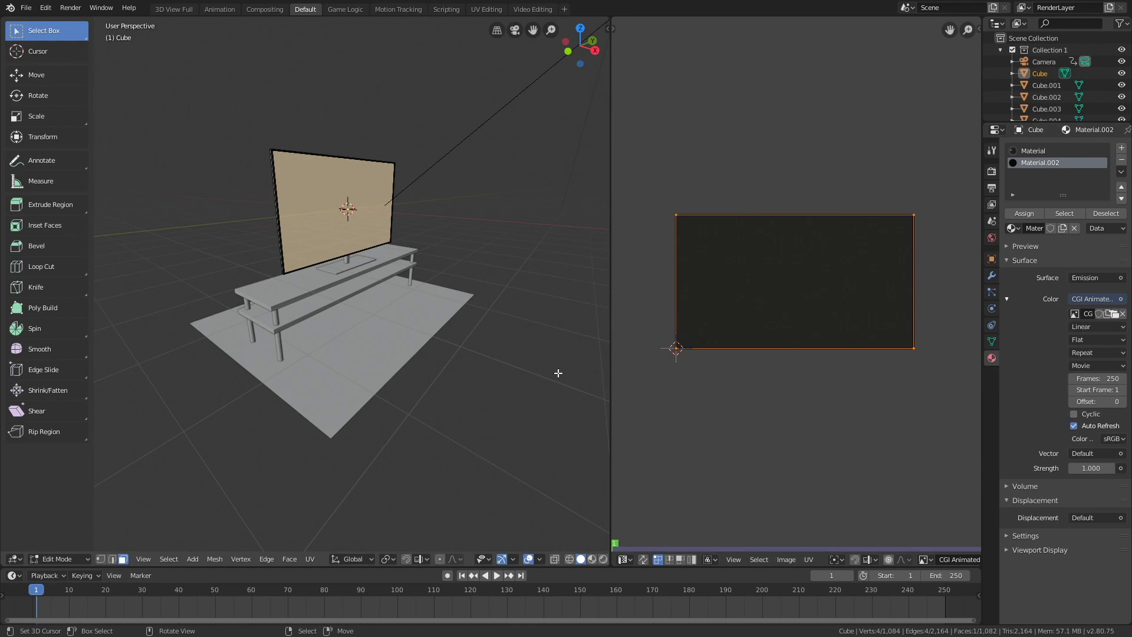
{"action": "left_click", "coordinate": [58, 558]}
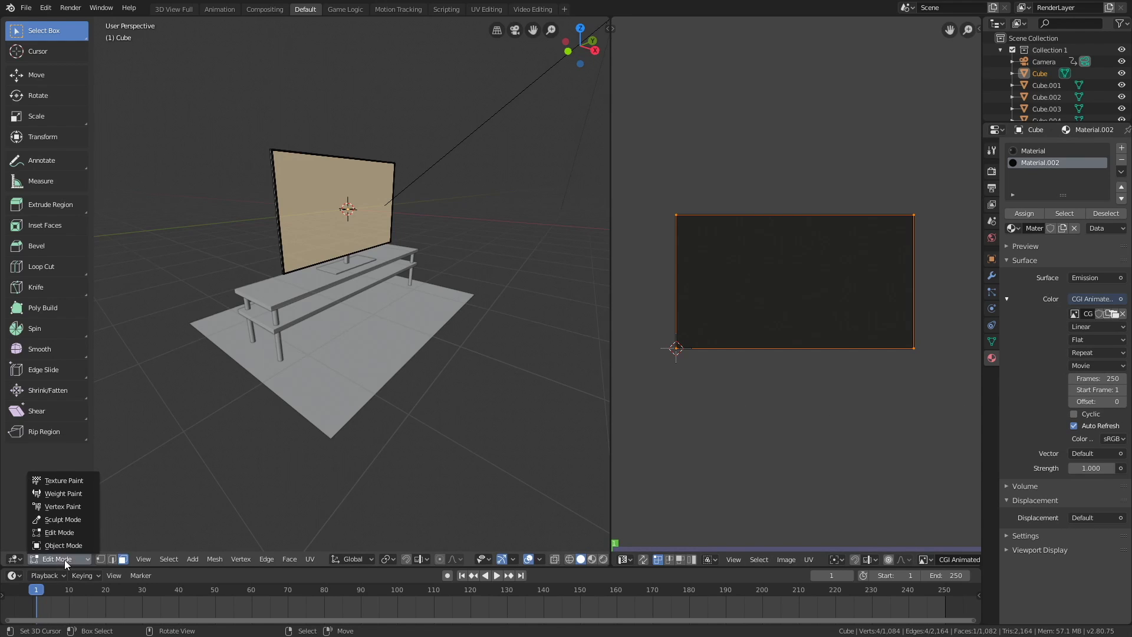
Return to Object Mode, preview the video in rendered shading, and switch the engine to Eevee.
{"action": "left_click", "coordinate": [63, 545]}
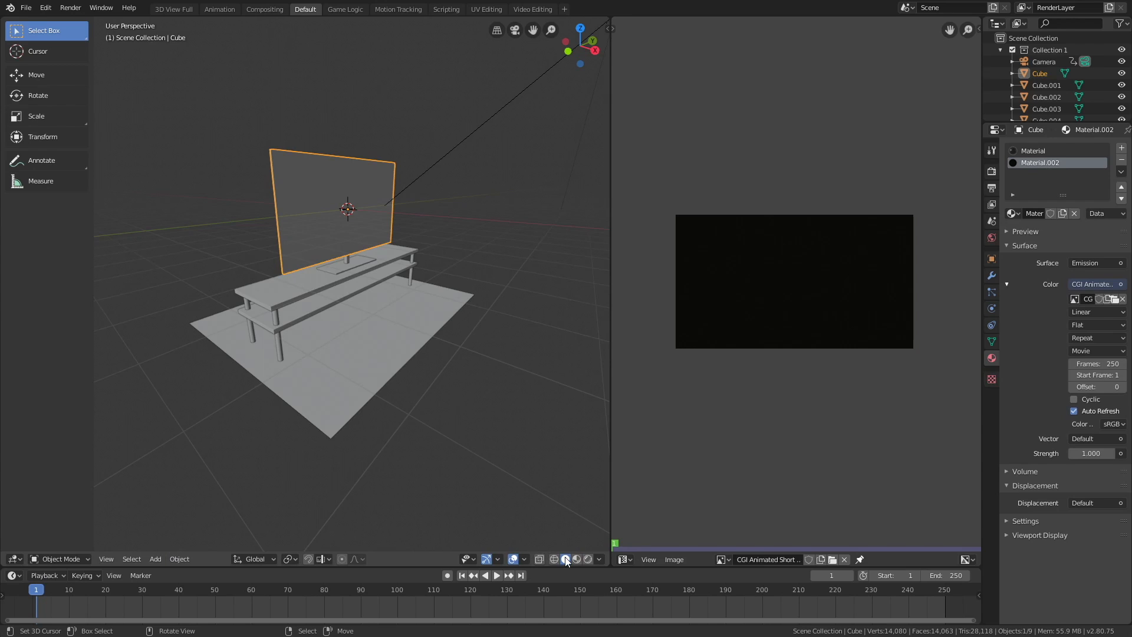
{"action": "left_click", "coordinate": [572, 559]}
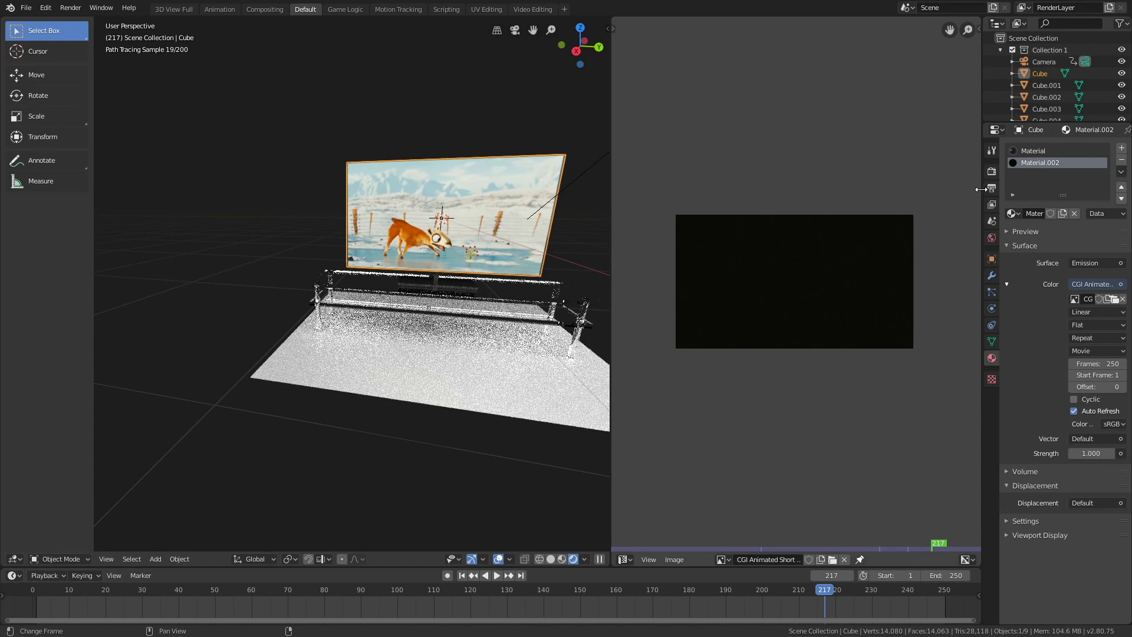
{"action": "left_click", "coordinate": [1093, 148]}
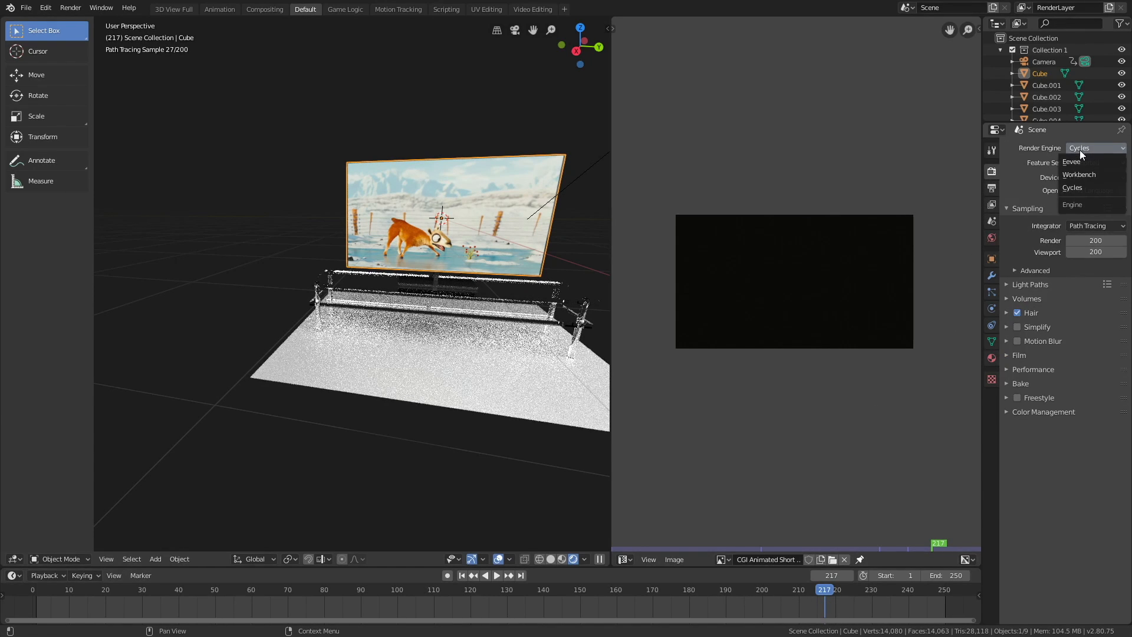
{"action": "left_click", "coordinate": [1071, 161]}
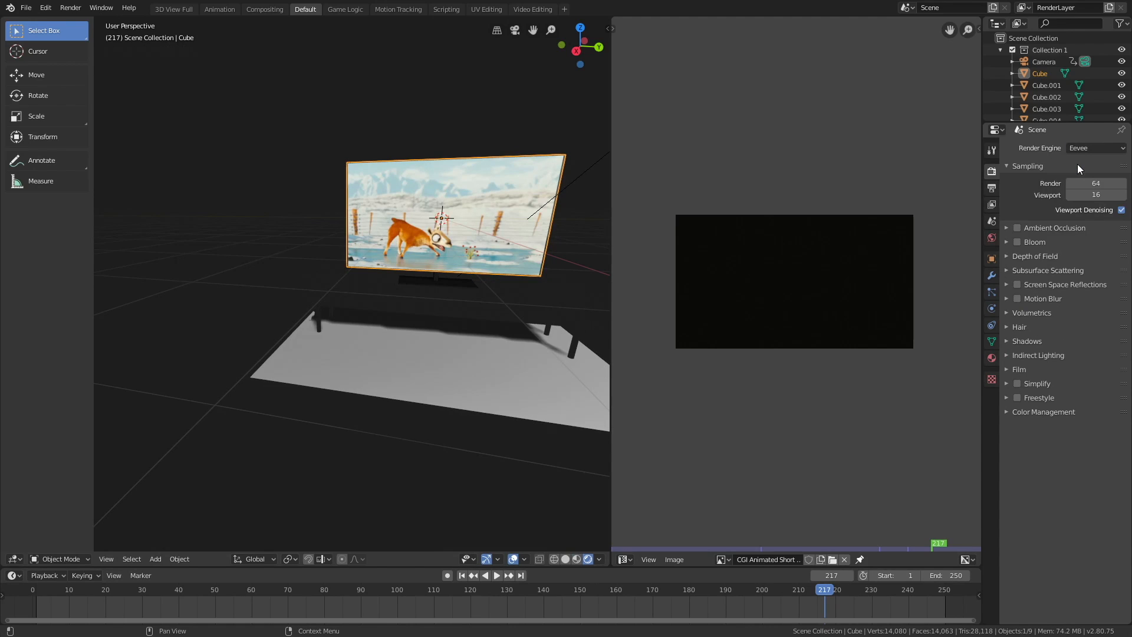
{"action": "left_click", "coordinate": [622, 589]}
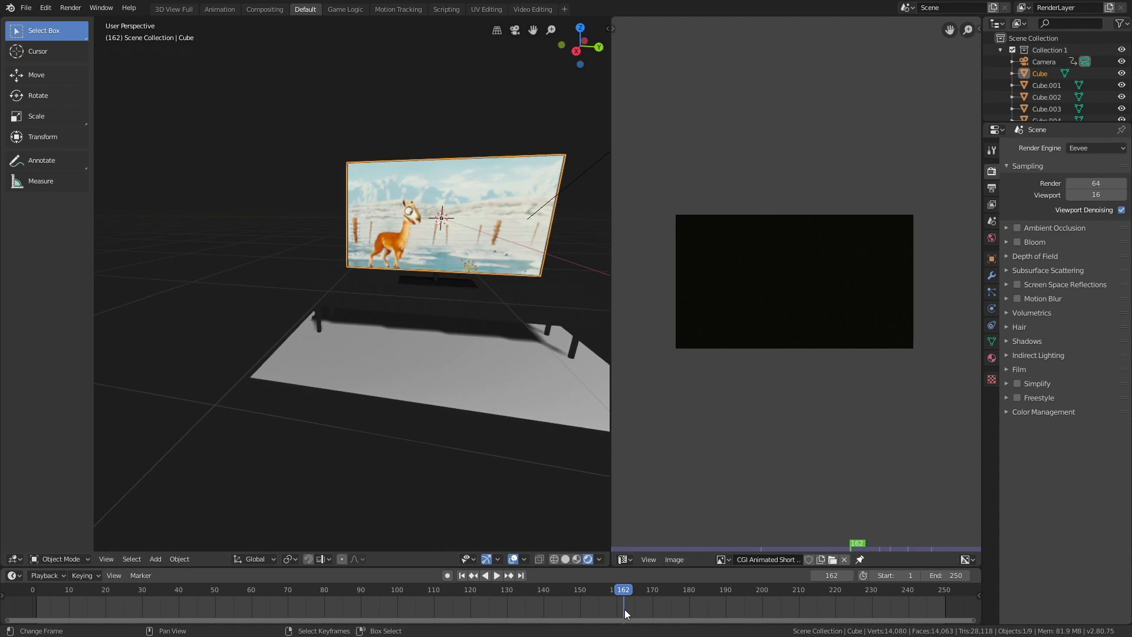
{"action": "left_click", "coordinate": [1092, 148]}
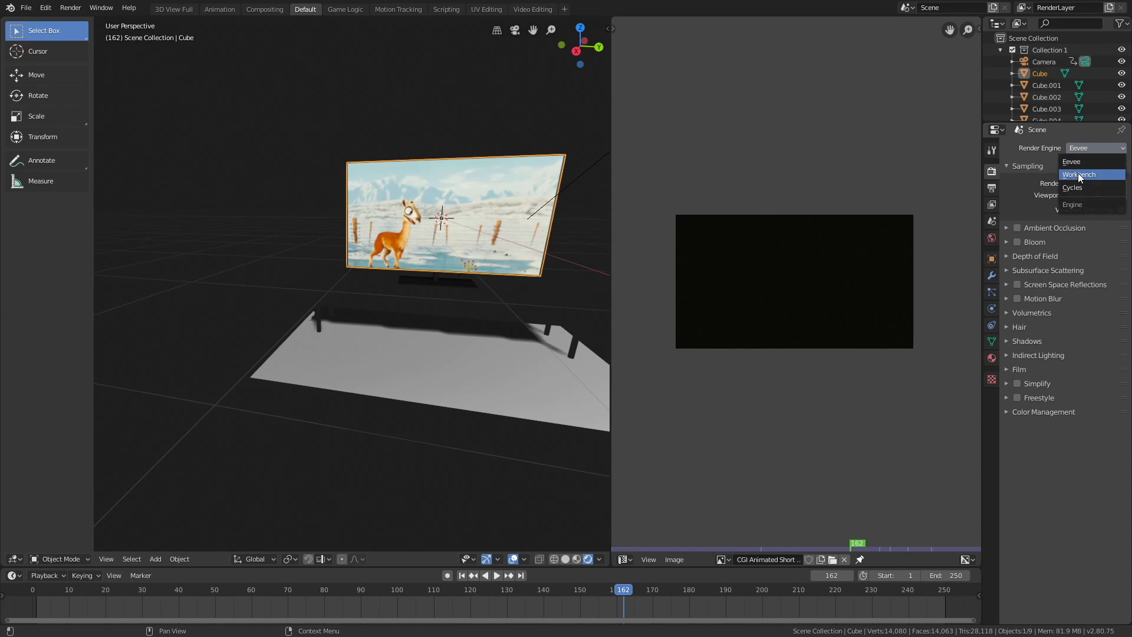
Set the engine to Cycles, switch the viewport to solid shading, and keep CPU rendering.
{"action": "left_click", "coordinate": [1072, 187]}
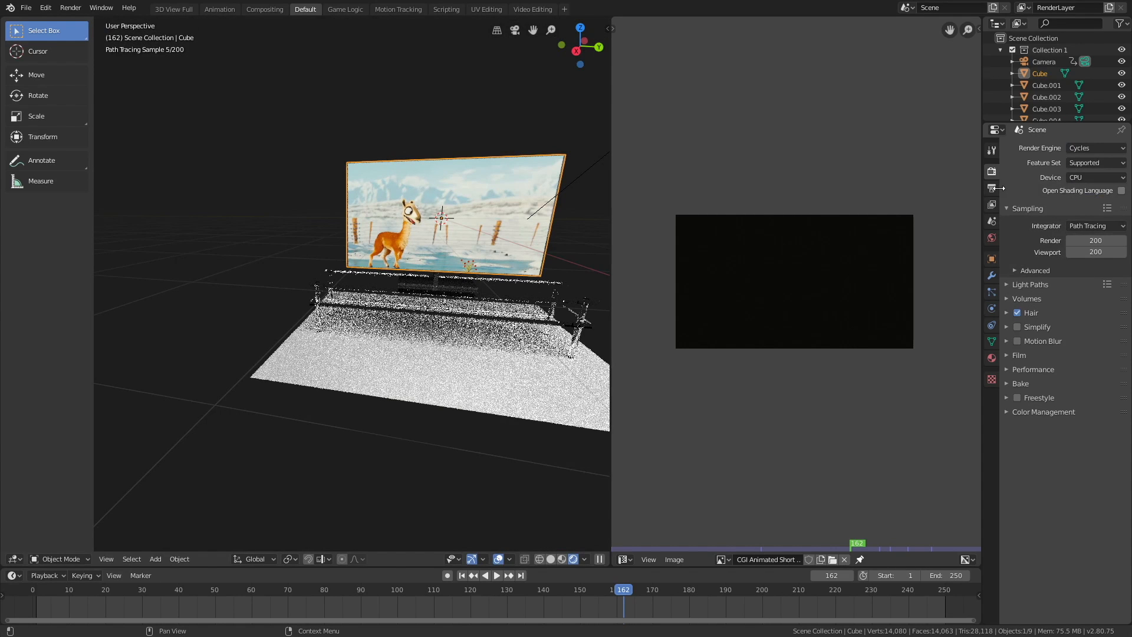
{"action": "left_click", "coordinate": [553, 559]}
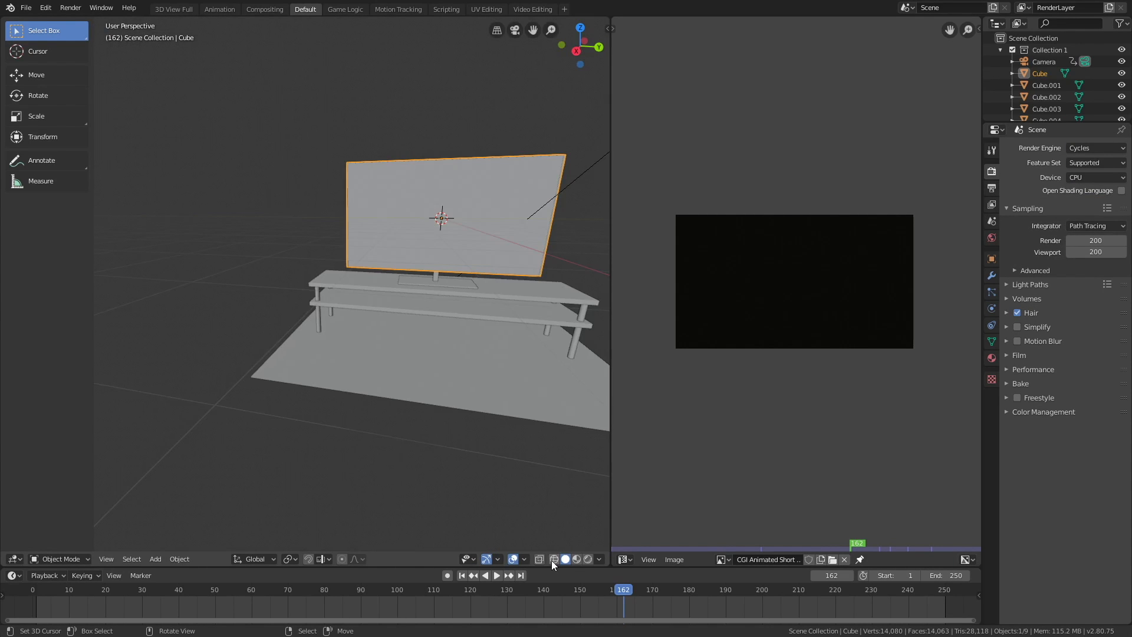
{"action": "left_click", "coordinate": [1094, 177]}
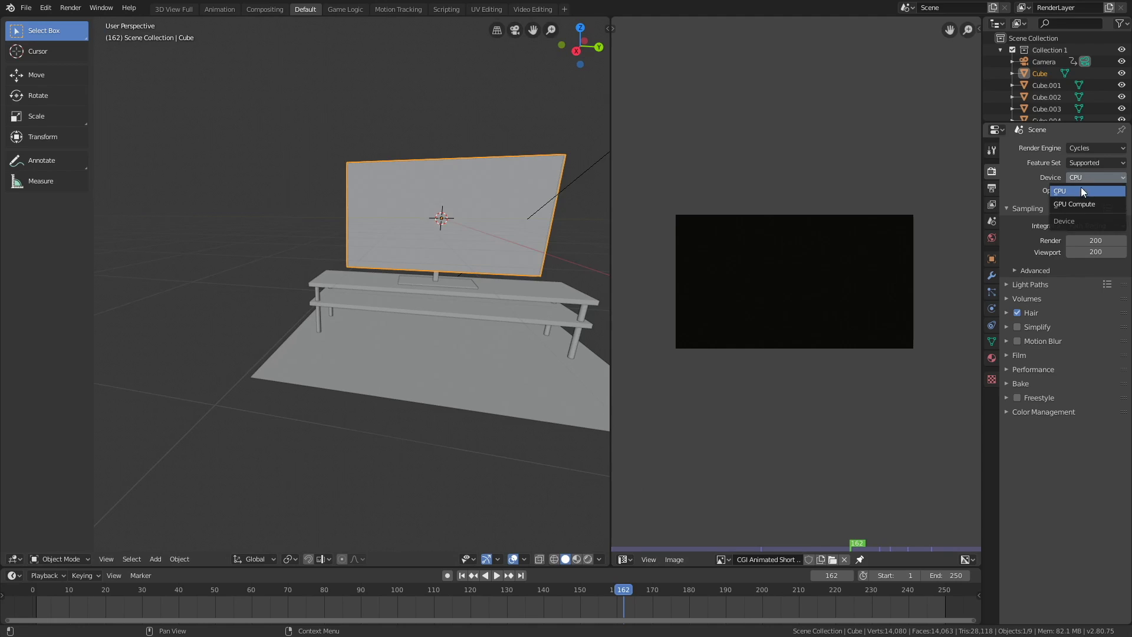
{"action": "left_click", "coordinate": [1074, 205]}
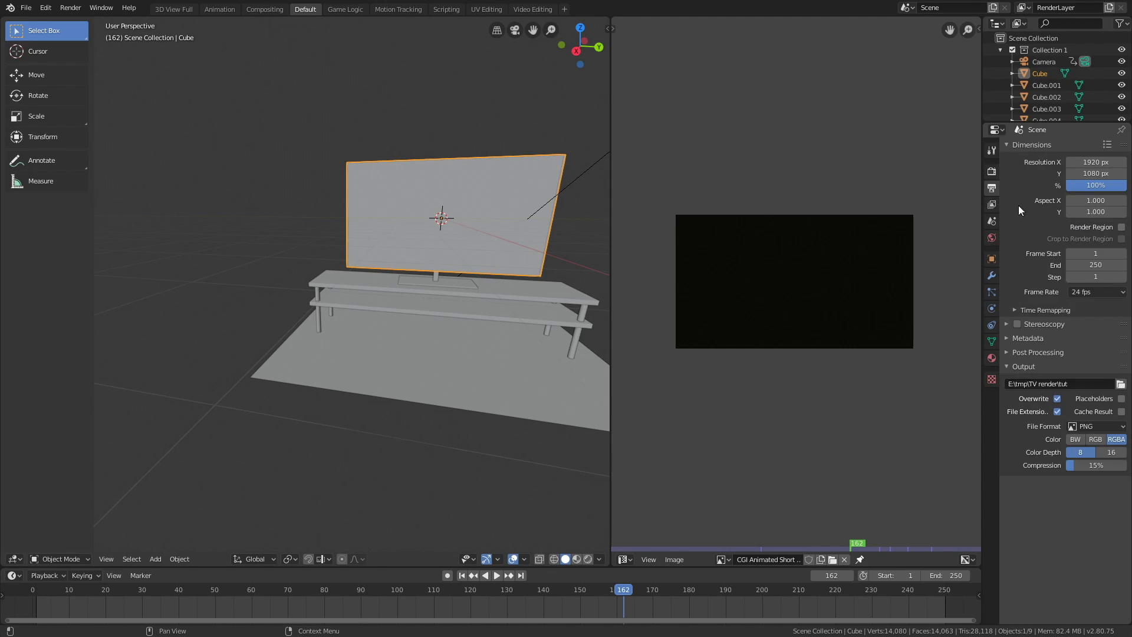
{"action": "mouse_move", "coordinate": [1041, 303]}
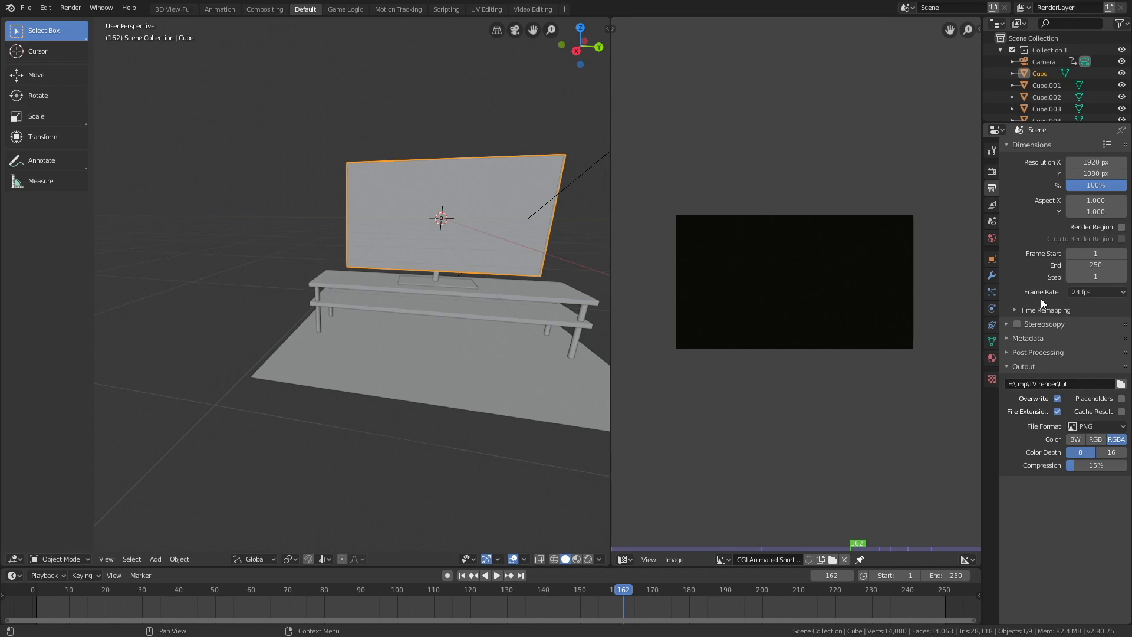
{"action": "mouse_move", "coordinate": [1040, 431]}
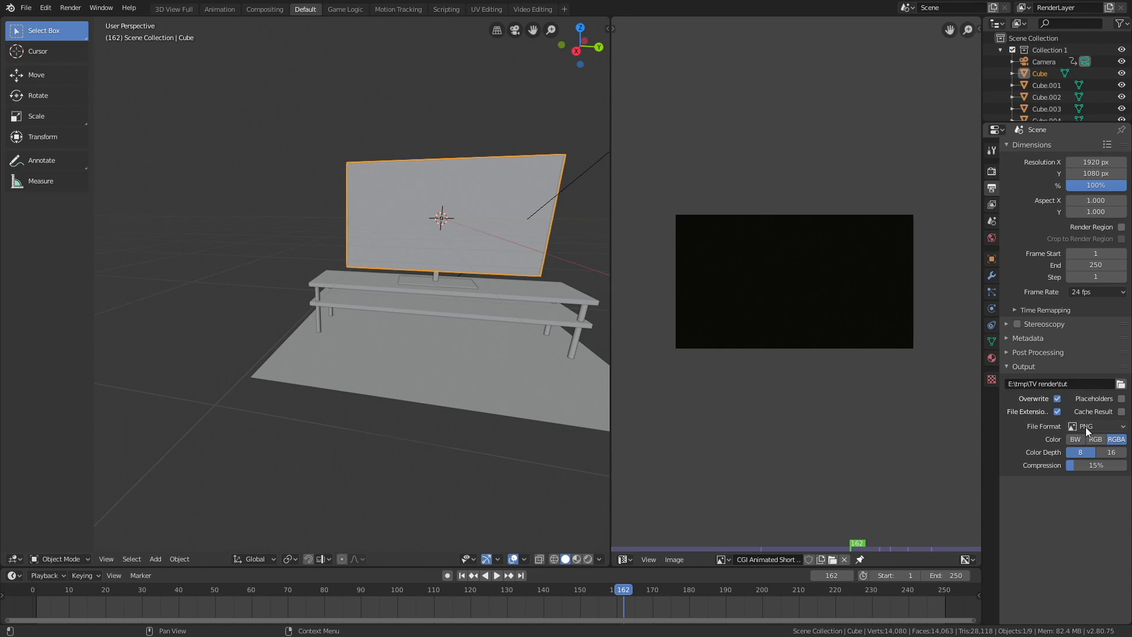
Output FFmpeg video with MPEG-4 (divx), perceptually lossless quality and MP3 audio.
{"action": "left_click", "coordinate": [1095, 426]}
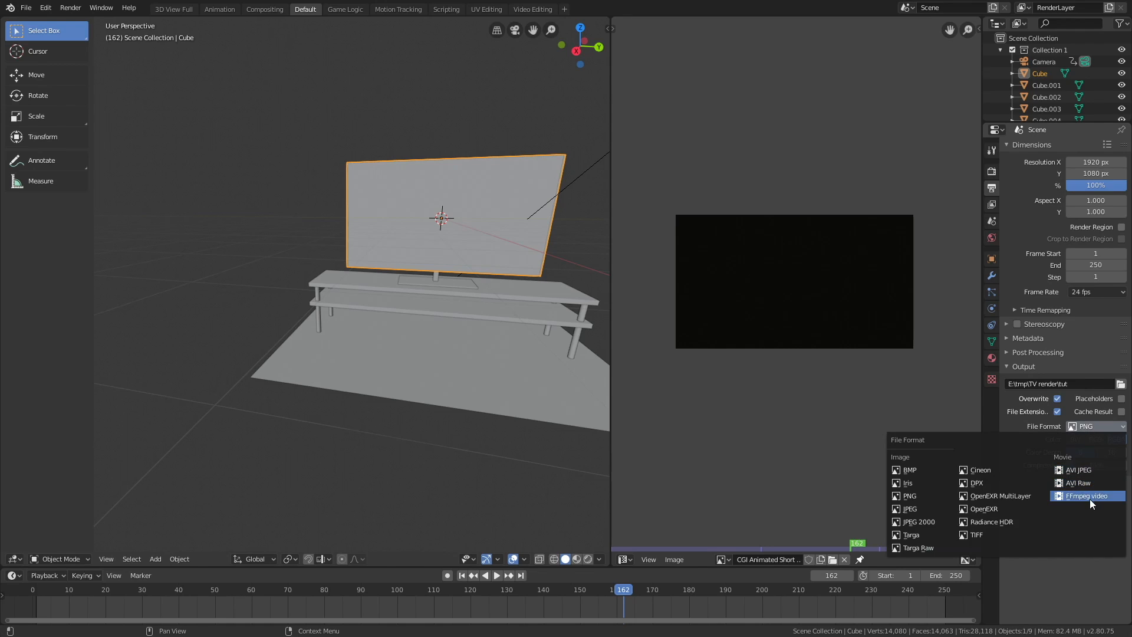
{"action": "left_click", "coordinate": [1086, 496]}
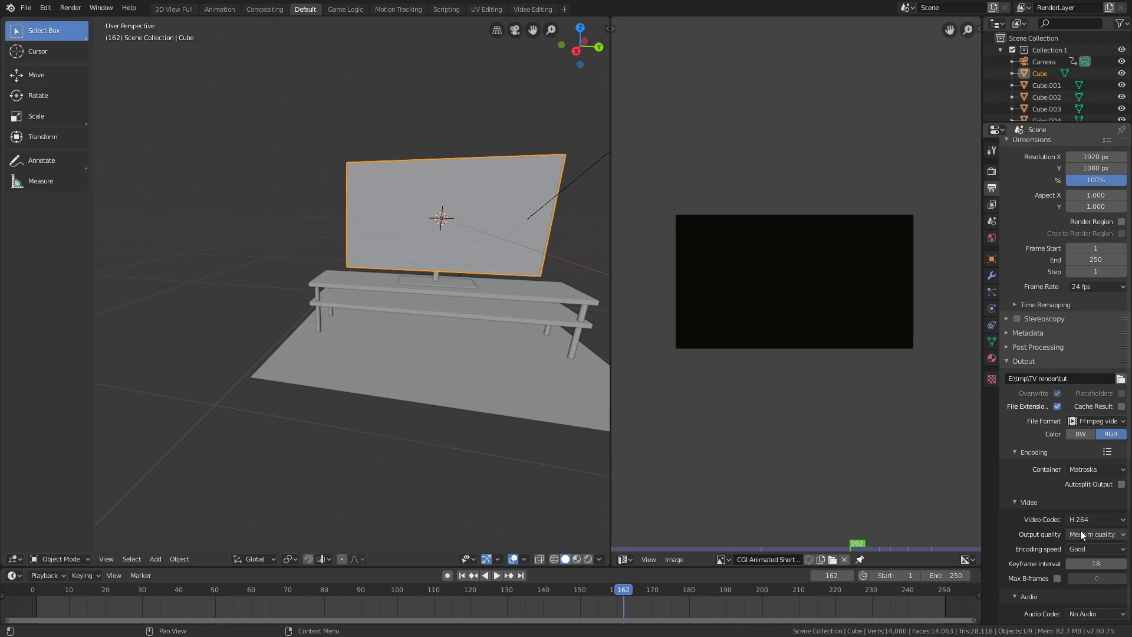
{"action": "left_click", "coordinate": [1094, 519]}
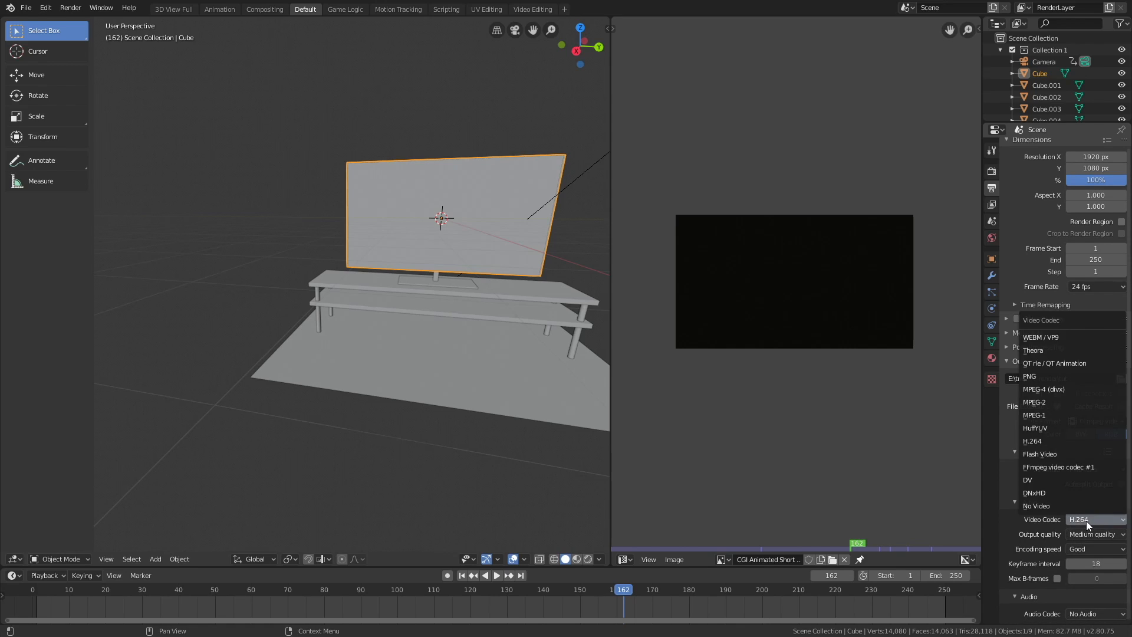
{"action": "mouse_move", "coordinate": [1040, 389]}
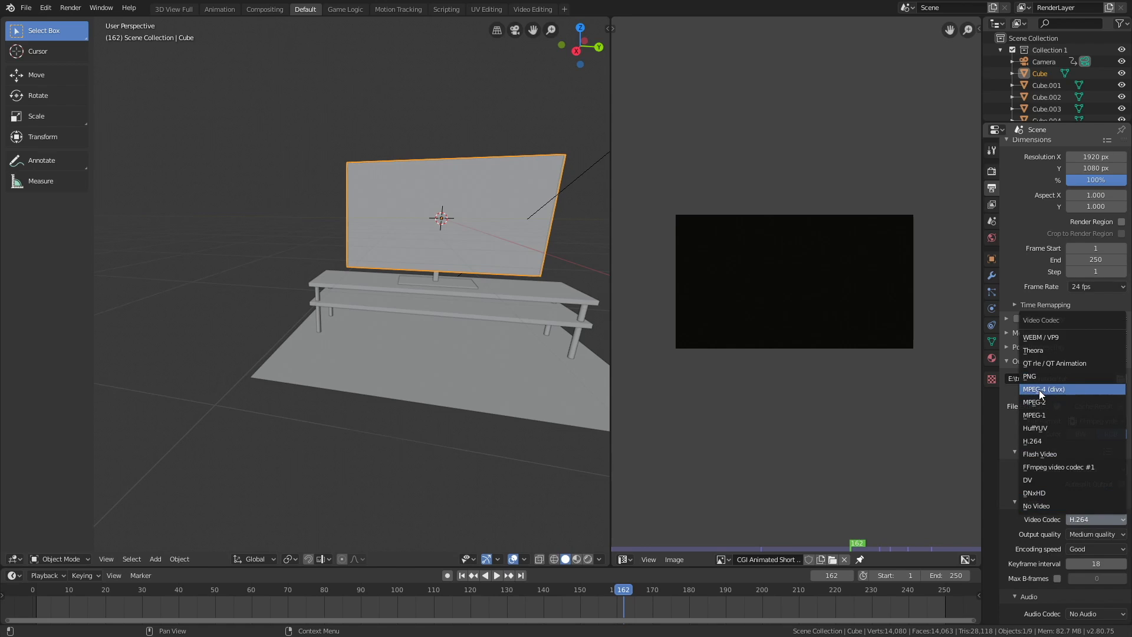
{"action": "left_click", "coordinate": [1041, 389]}
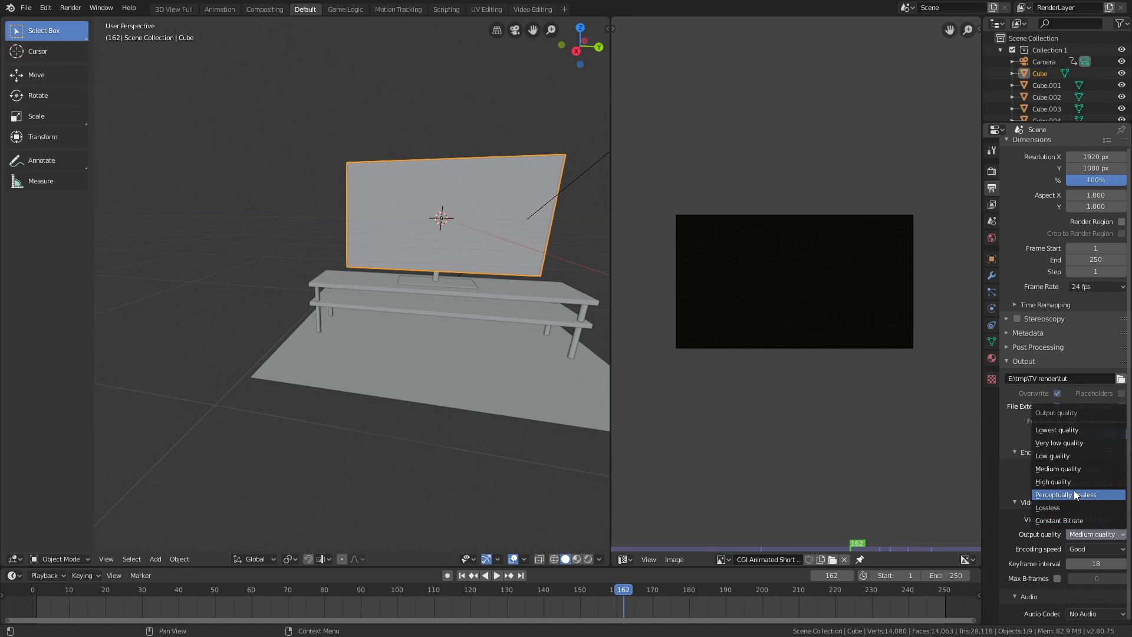
{"action": "left_click", "coordinate": [1065, 495]}
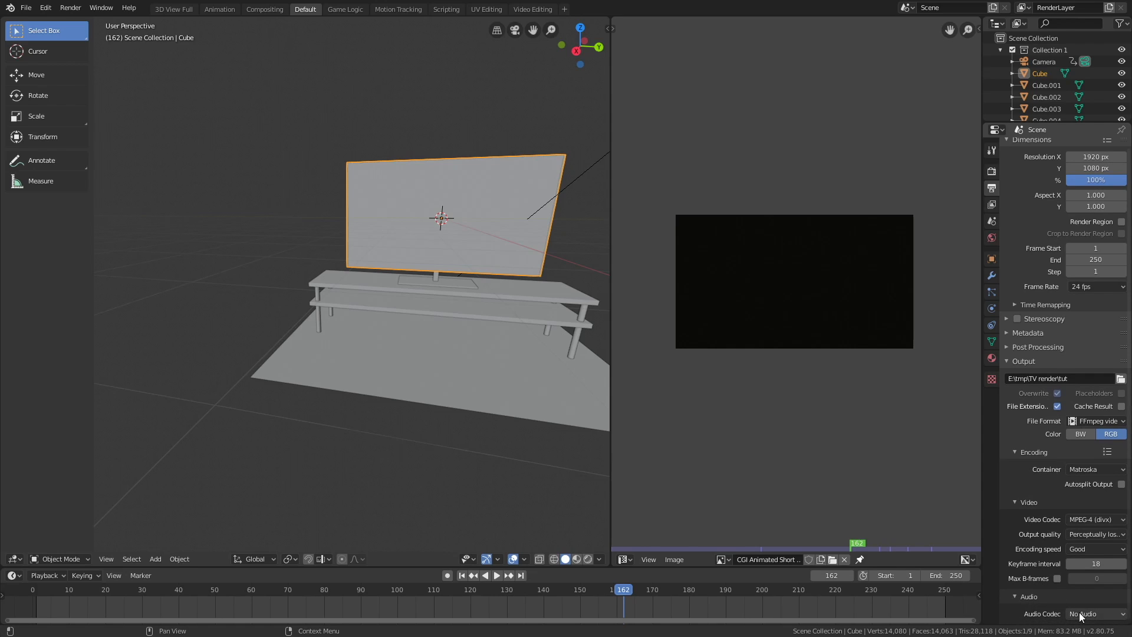
{"action": "left_click", "coordinate": [1096, 614]}
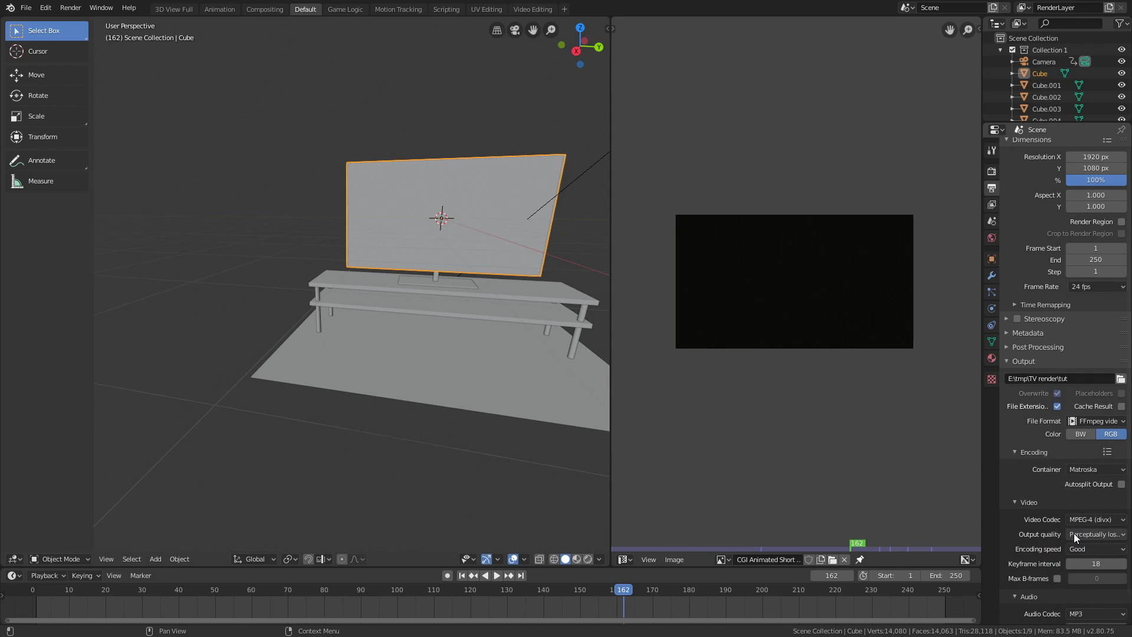
{"action": "scroll", "scroll_direction": "down", "scroll_amount": 3}
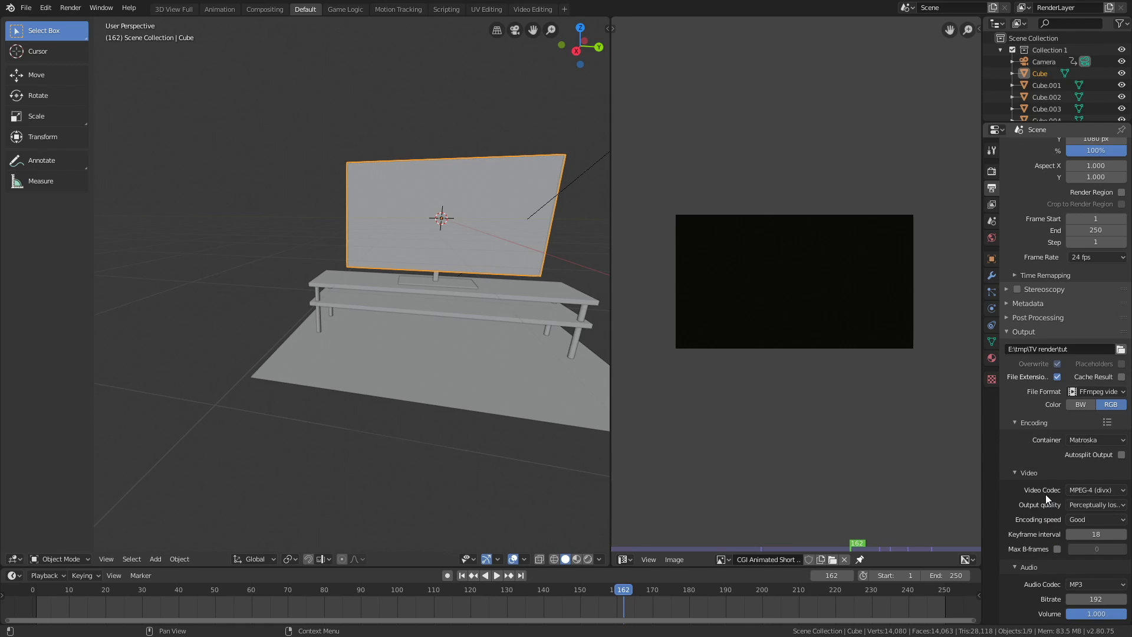
Switch the output format back to PNG and browse for the output folder.
{"action": "left_click", "coordinate": [1095, 426]}
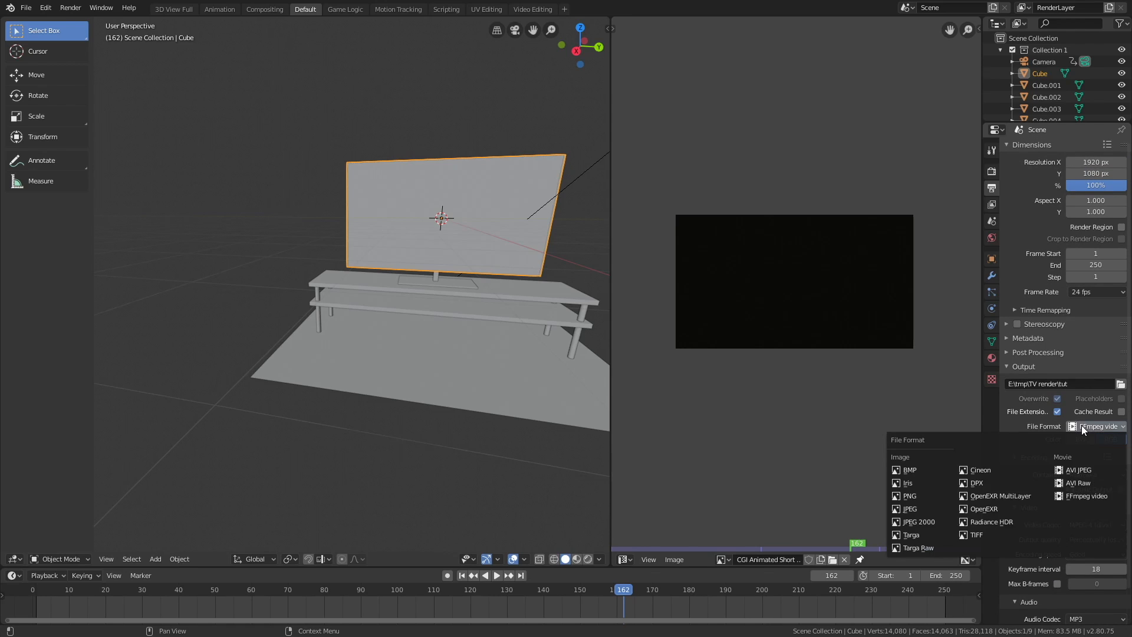
{"action": "mouse_move", "coordinate": [910, 495]}
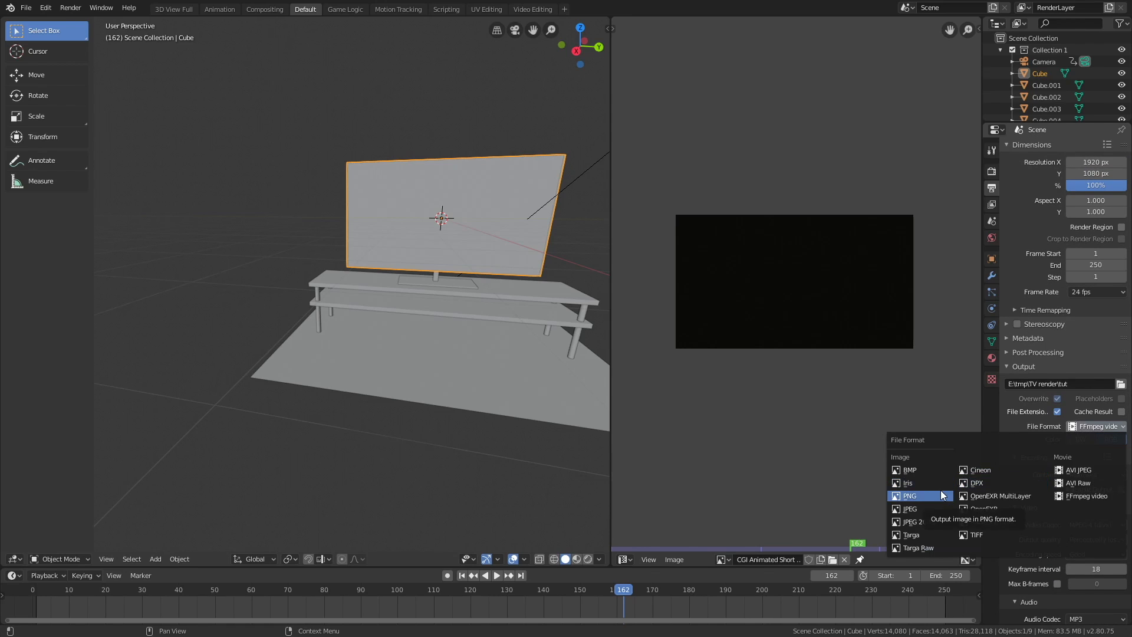
{"action": "left_click", "coordinate": [909, 496]}
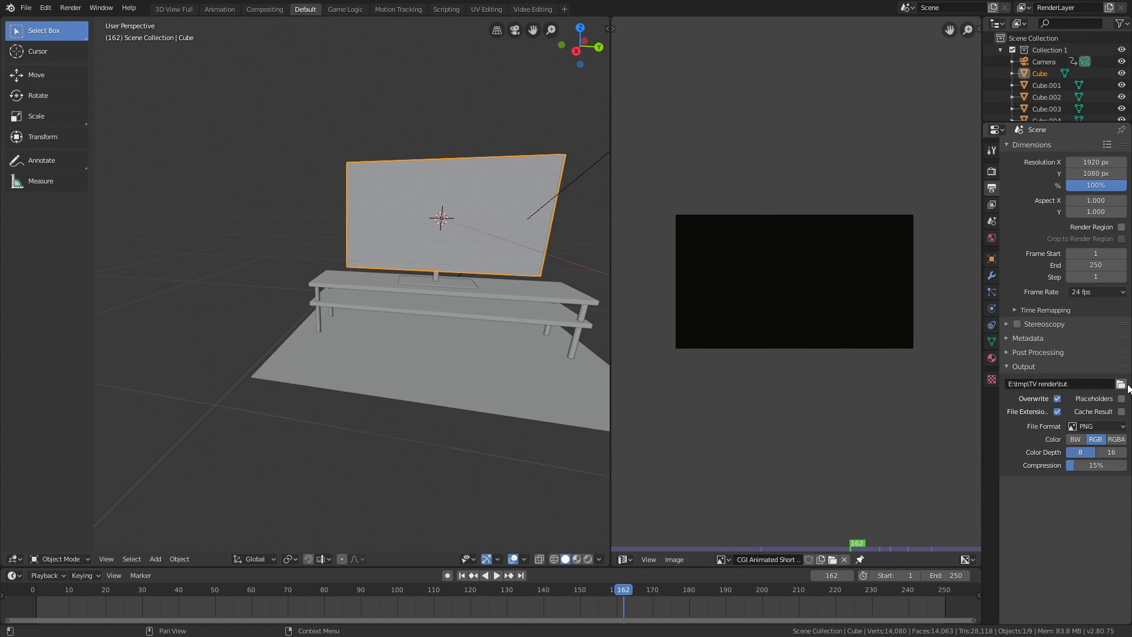
{"action": "left_click", "coordinate": [1121, 383]}
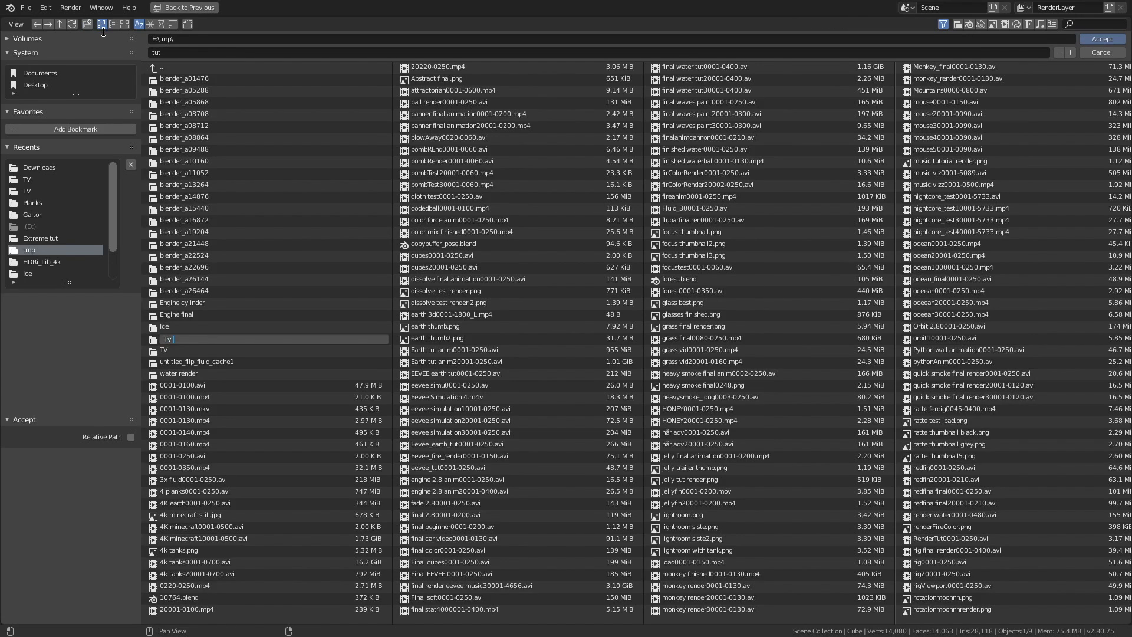
Create a 'Tv render' folder under tmp and accept it as the output path.
{"action": "type", "text": "render"}
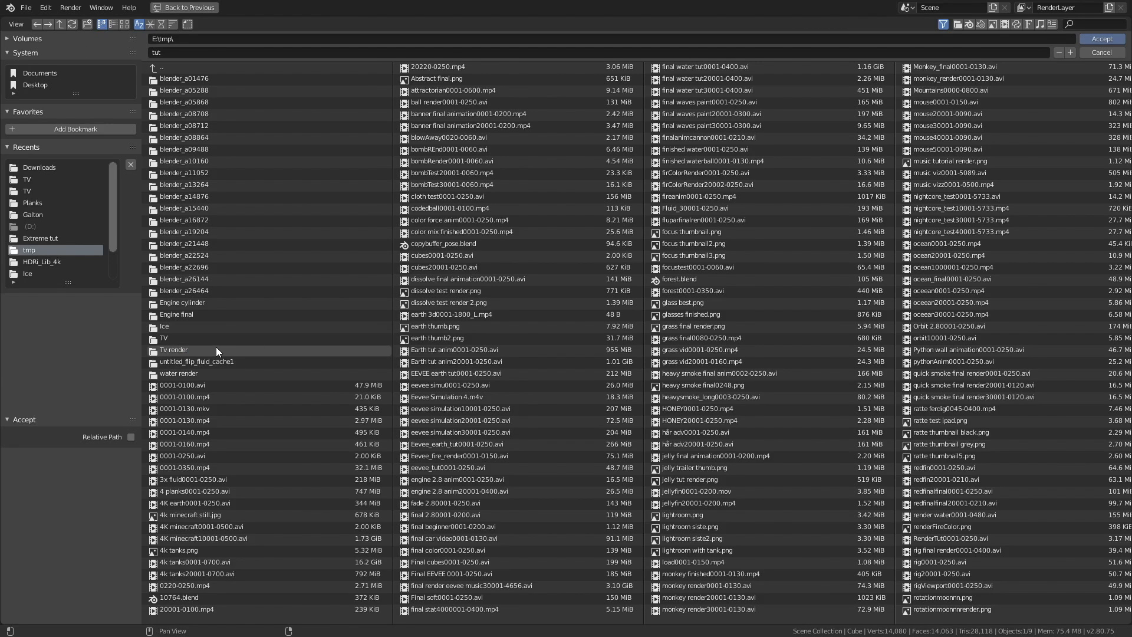
{"action": "double_click", "coordinate": [174, 350]}
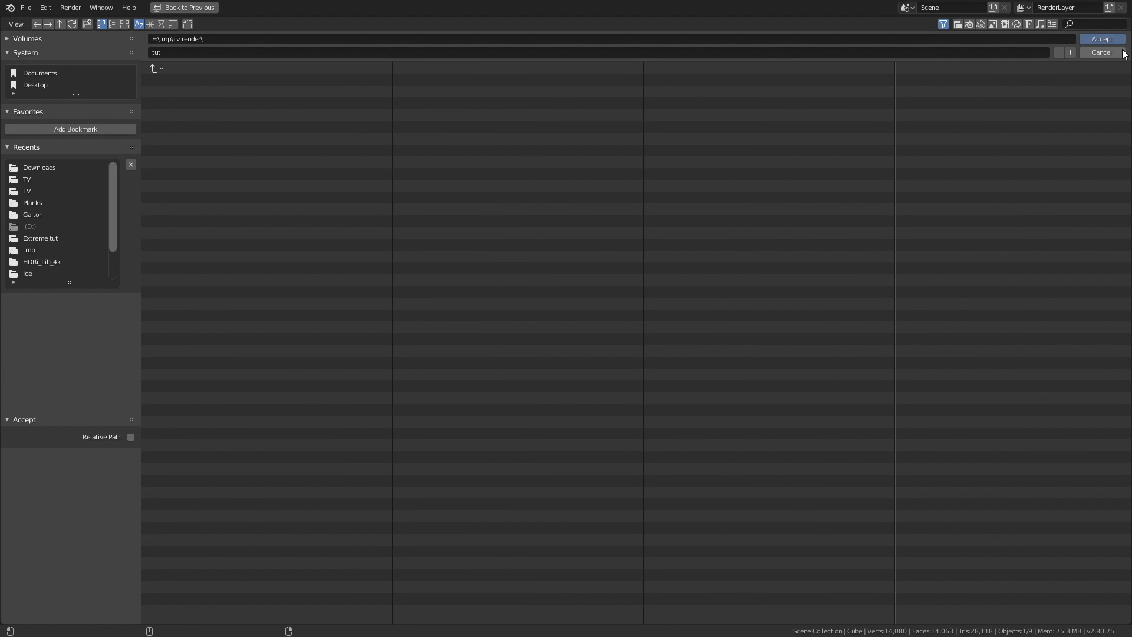
{"action": "left_click", "coordinate": [1100, 39]}
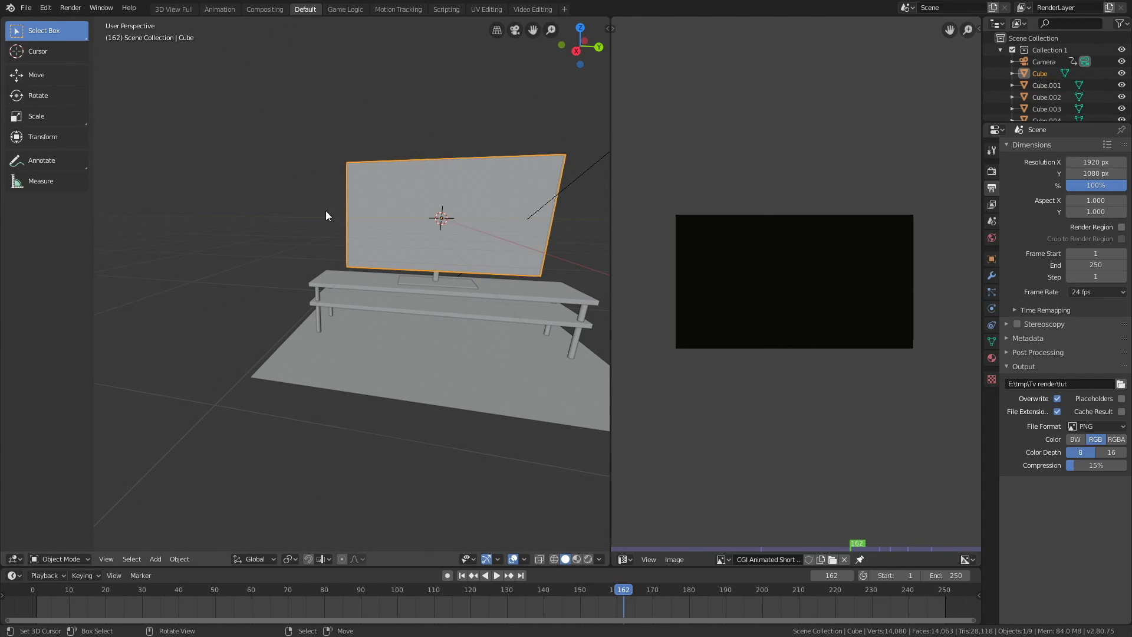
{"action": "mouse_move", "coordinate": [376, 207]}
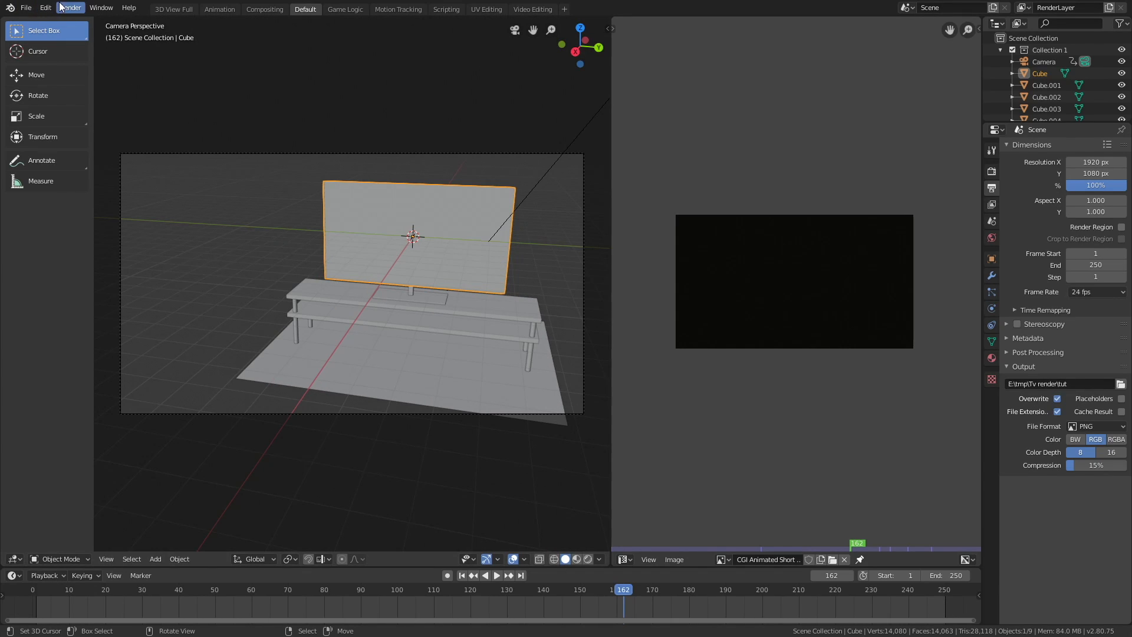
Render a still image of frame 162 showing the animated short on the TV.
{"action": "left_click", "coordinate": [70, 7]}
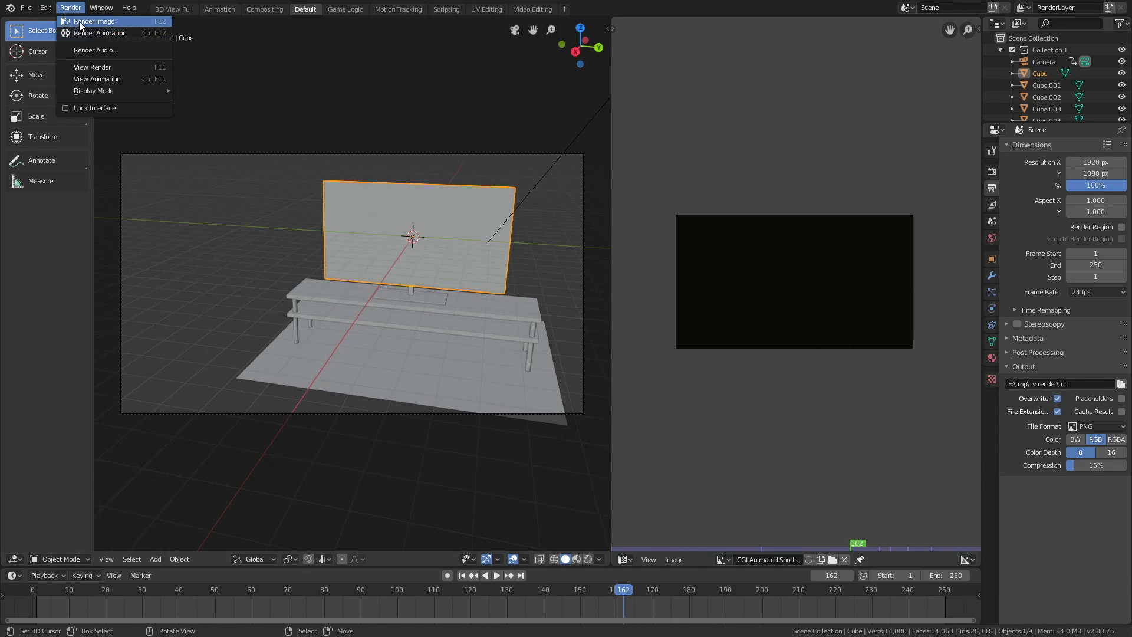
{"action": "left_click", "coordinate": [94, 21]}
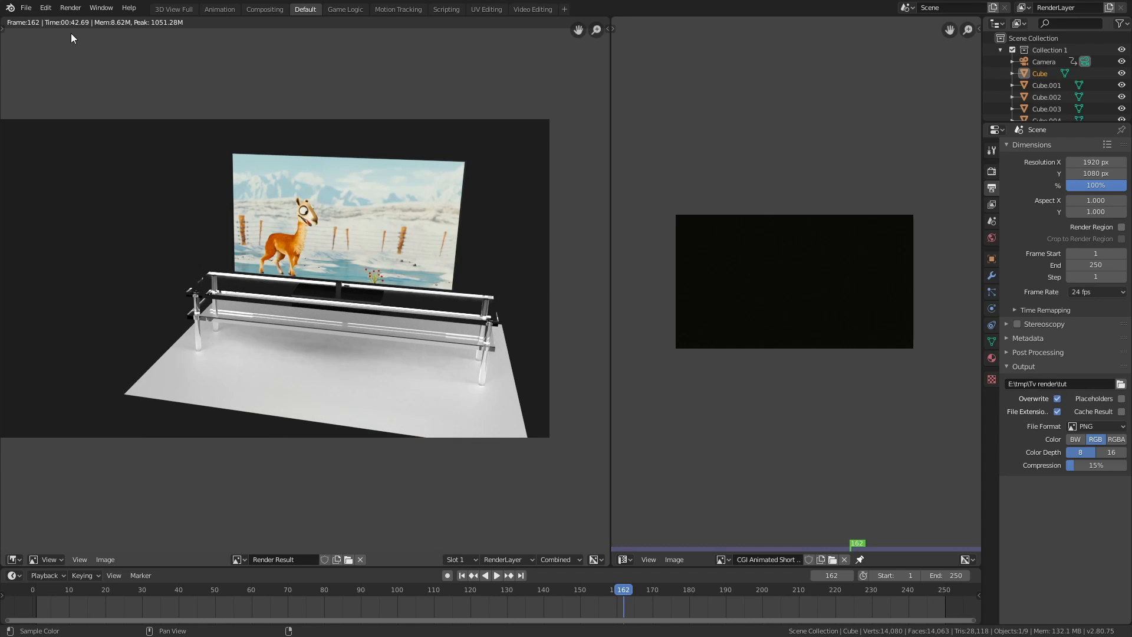
Start rendering the full TV-scene animation from the Render menu.
{"action": "left_click", "coordinate": [70, 8]}
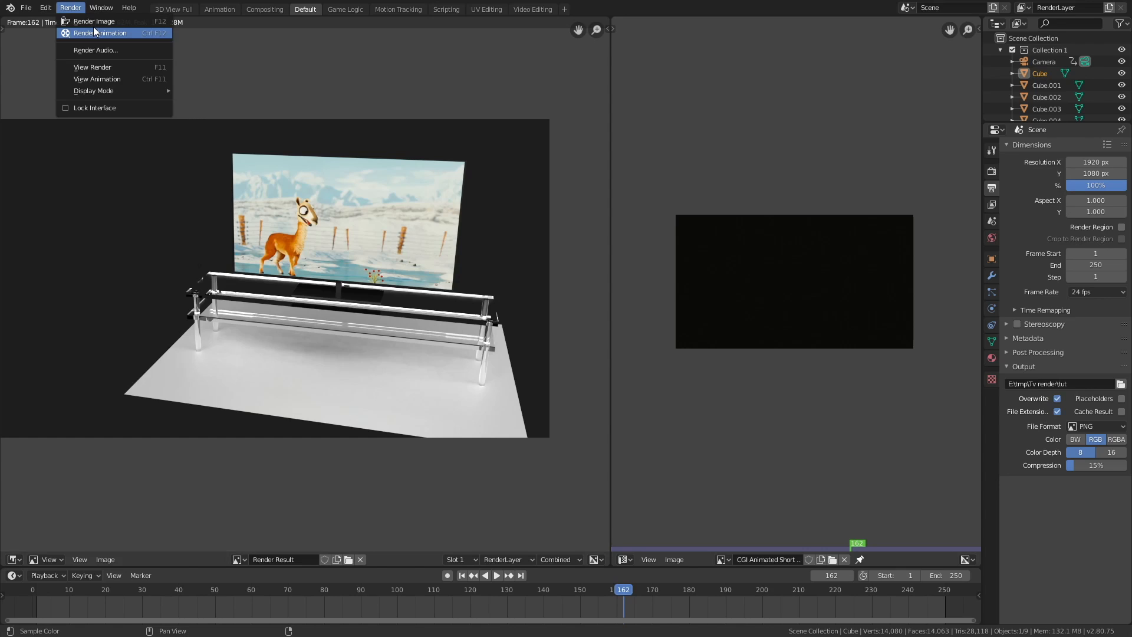
{"action": "left_click", "coordinate": [100, 32]}
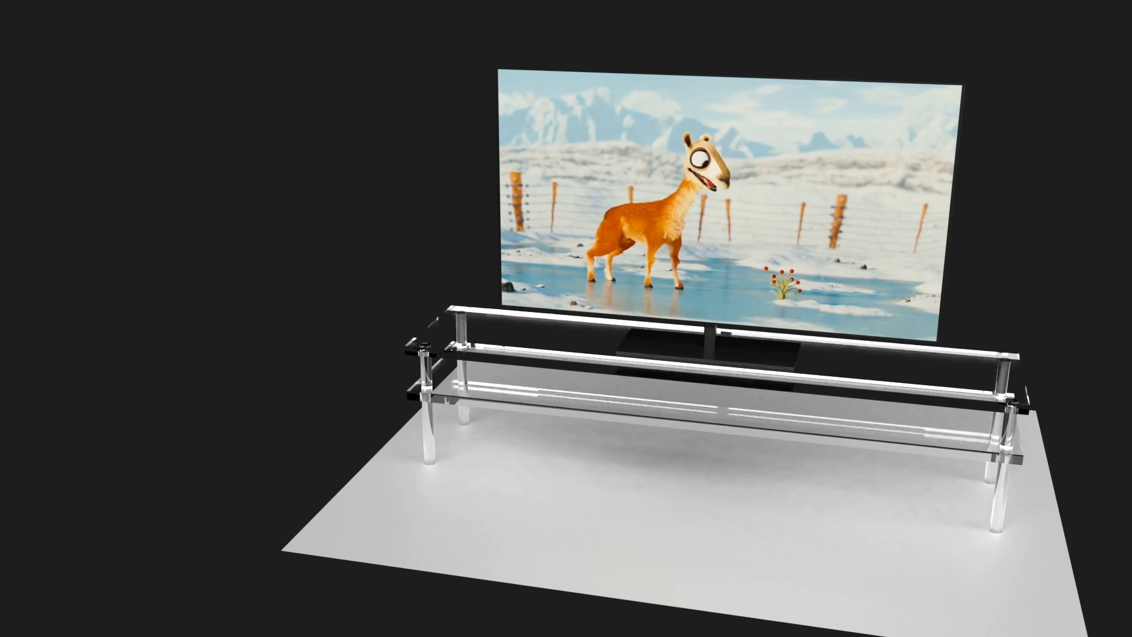